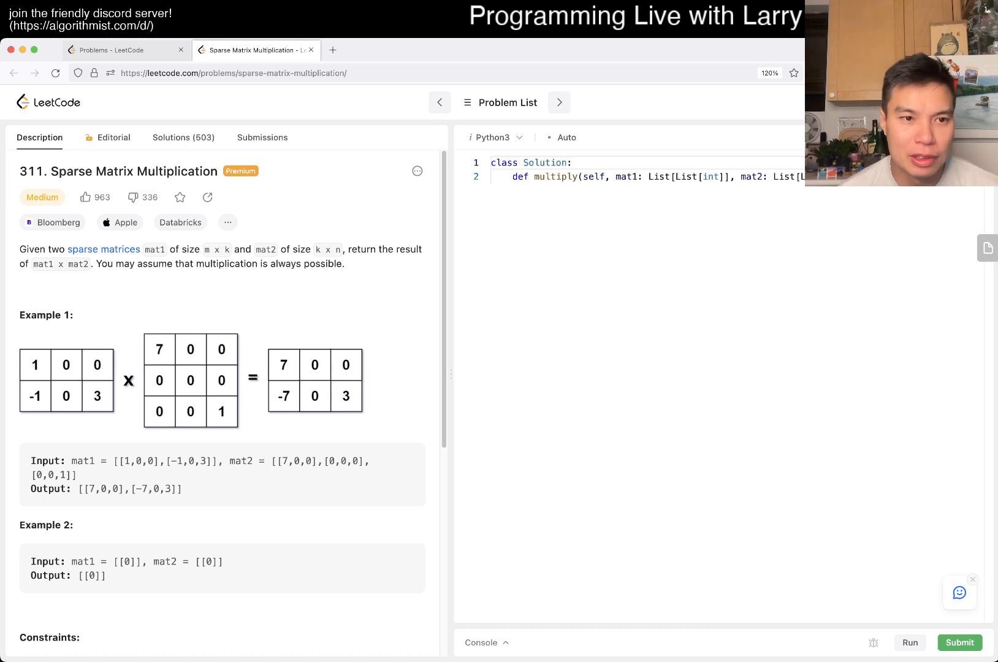
Step: Read through the problem statement, highlighting mat1's rows in Example 1
scroll("down", 3)
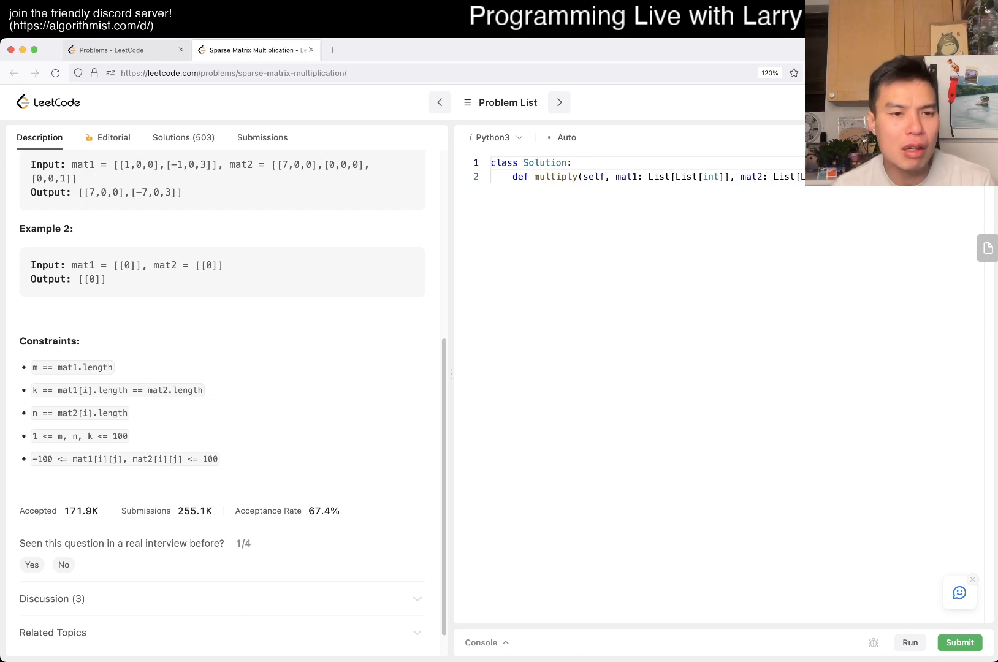
scroll("down", 3)
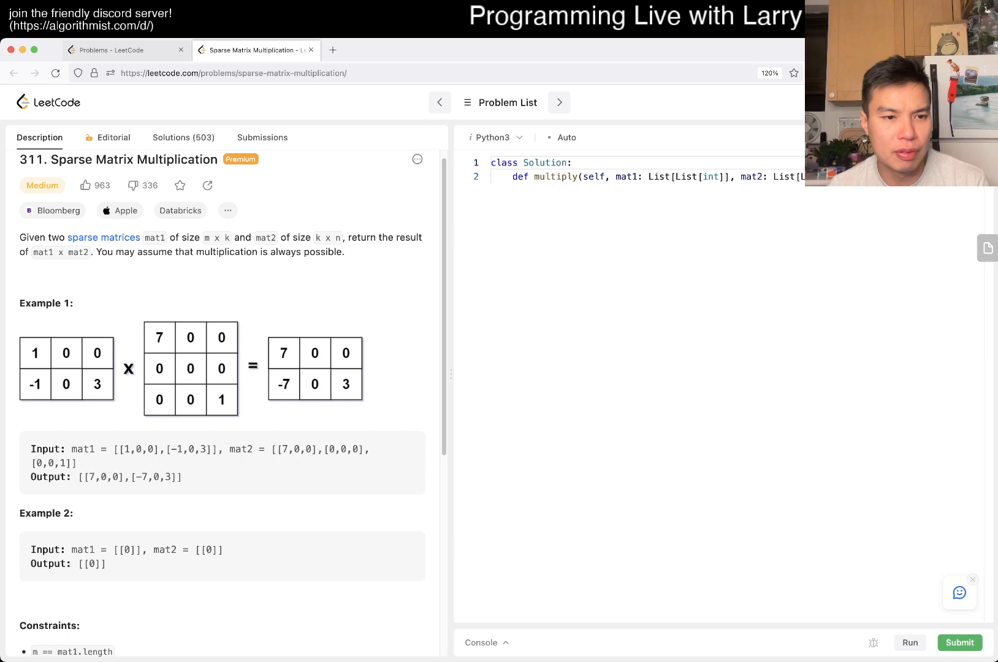
scroll("down", 3)
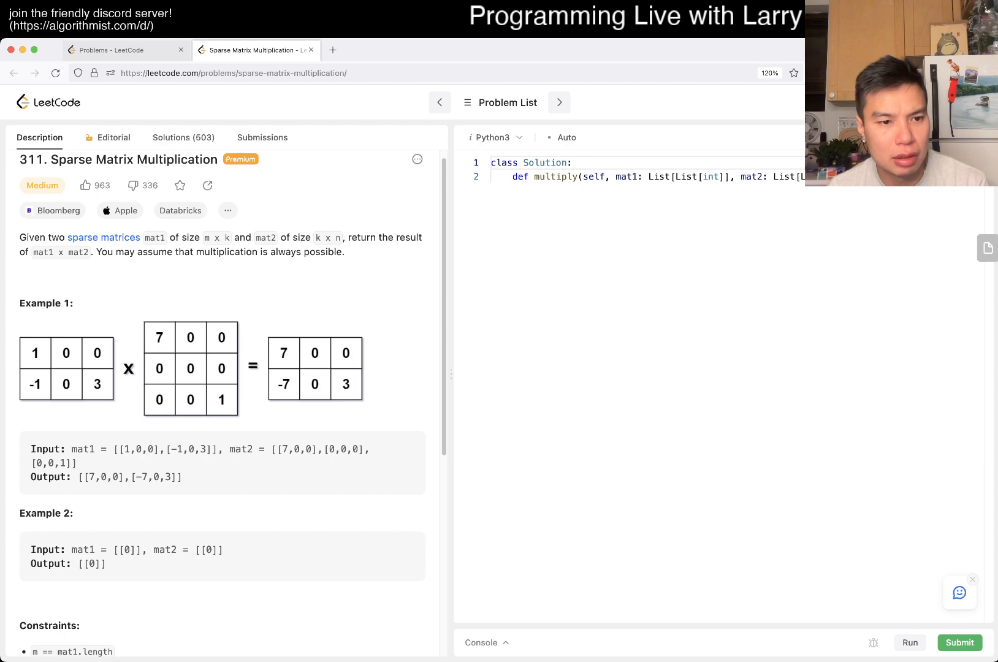
scroll("down", 3)
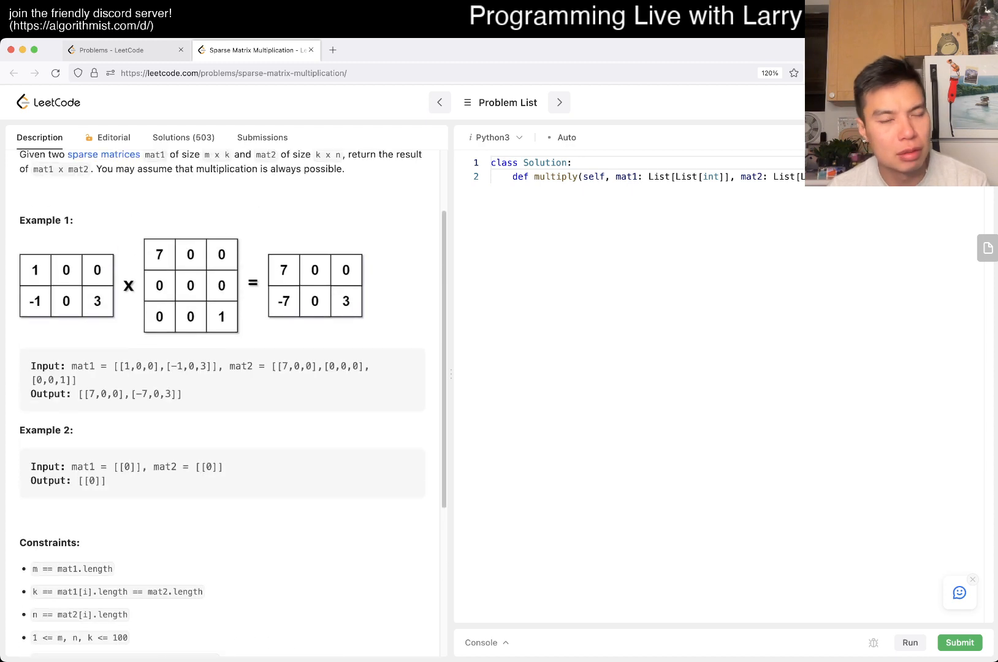
scroll("down", 3)
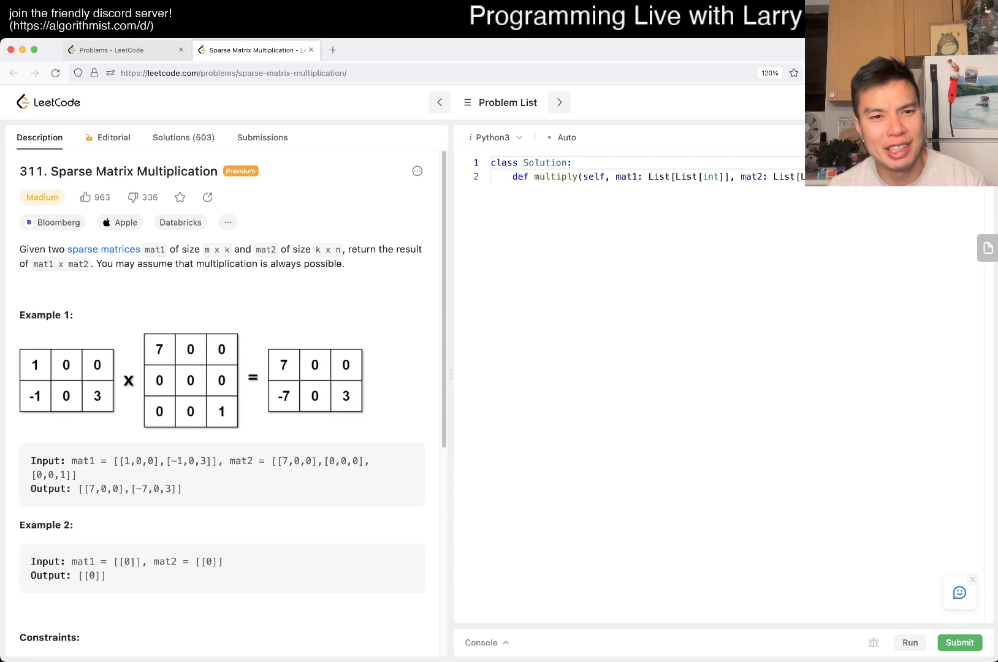
scroll("down", 3)
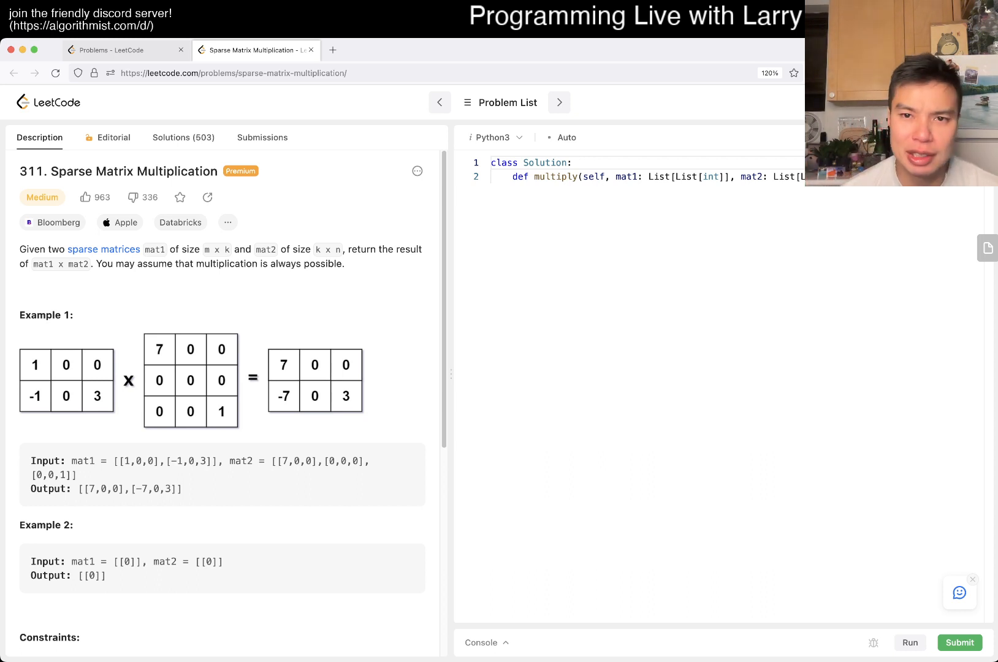
left_click_drag(108, 461, 198, 461)
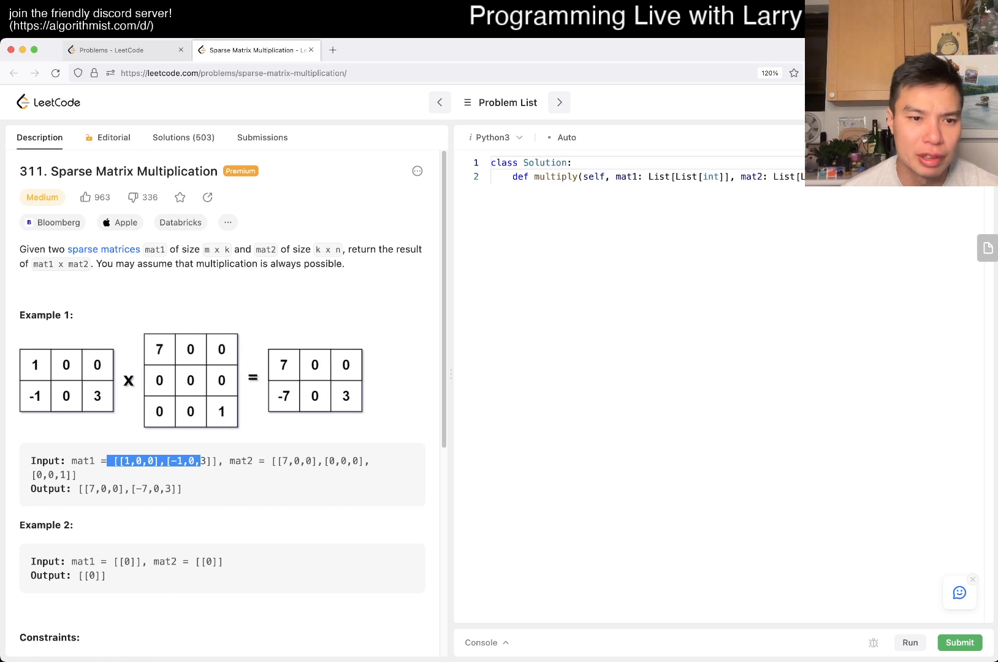
scroll("down", 3)
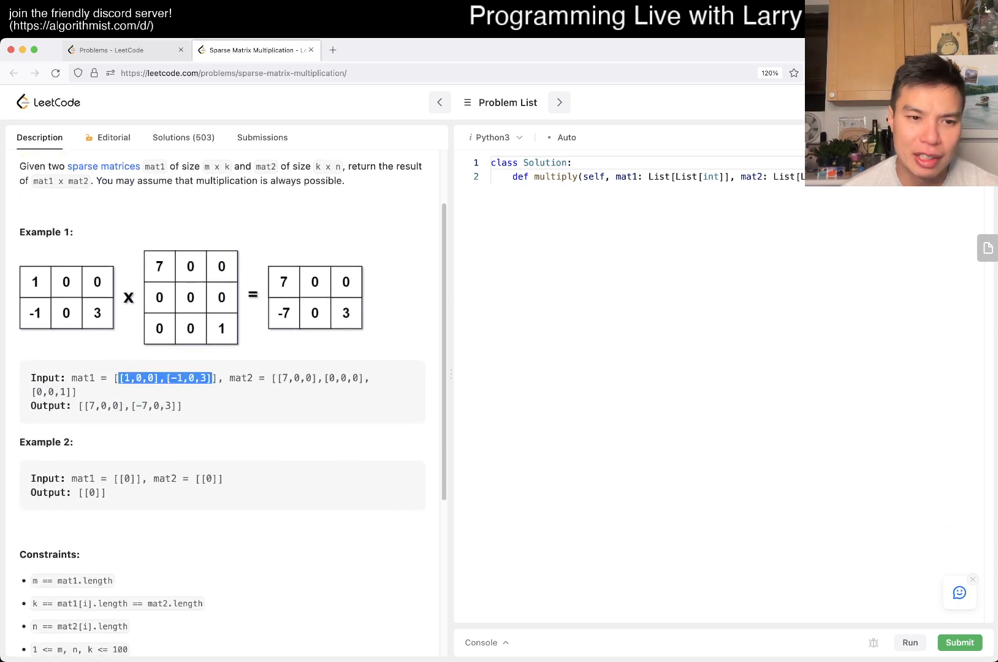
scroll("down", 3)
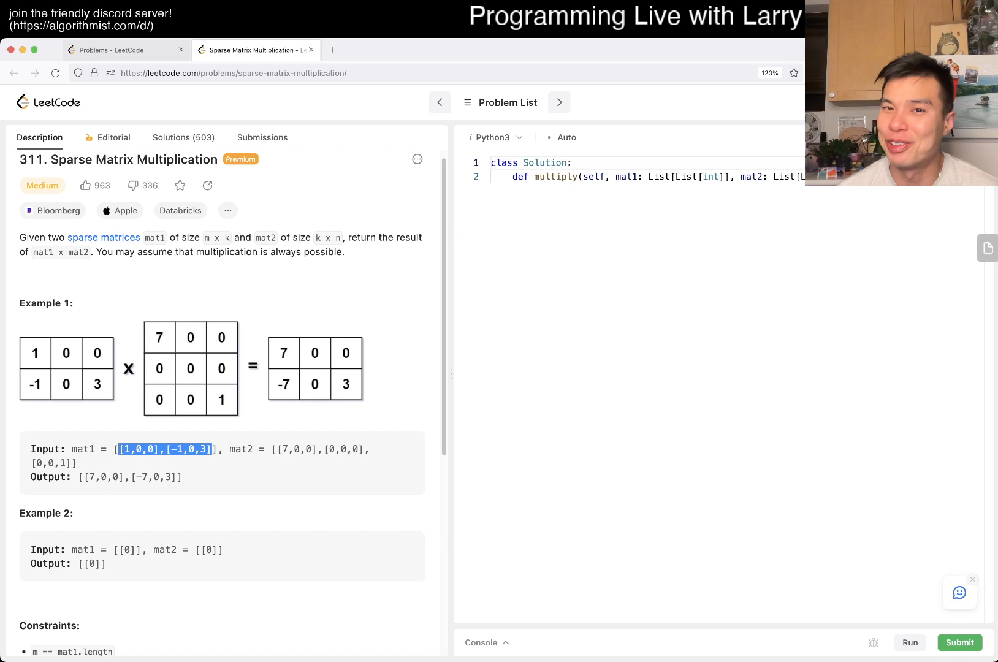
scroll("down", 3)
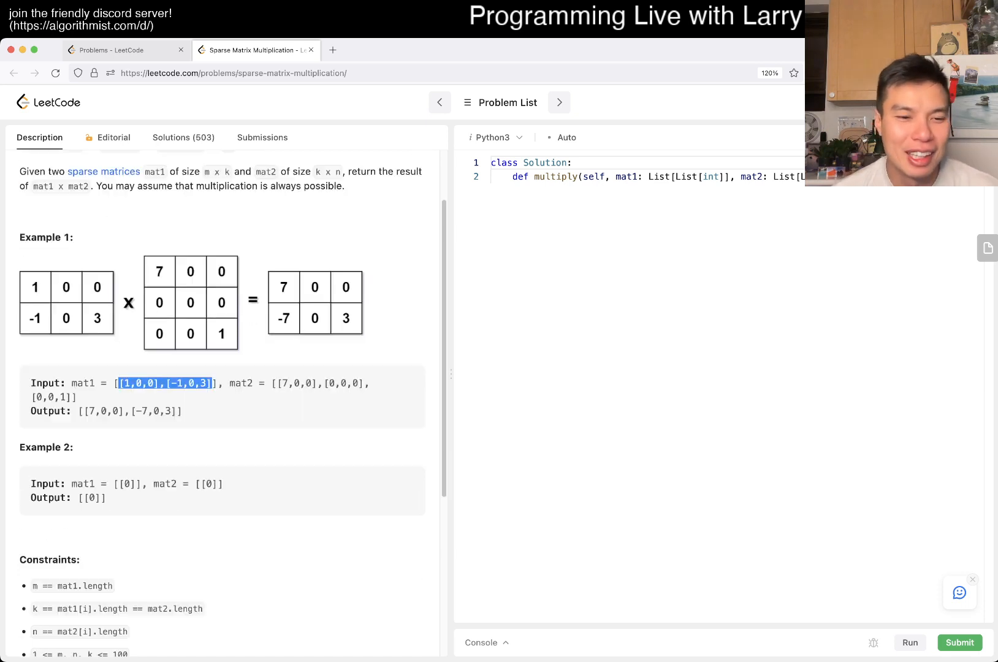
scroll("down", 3)
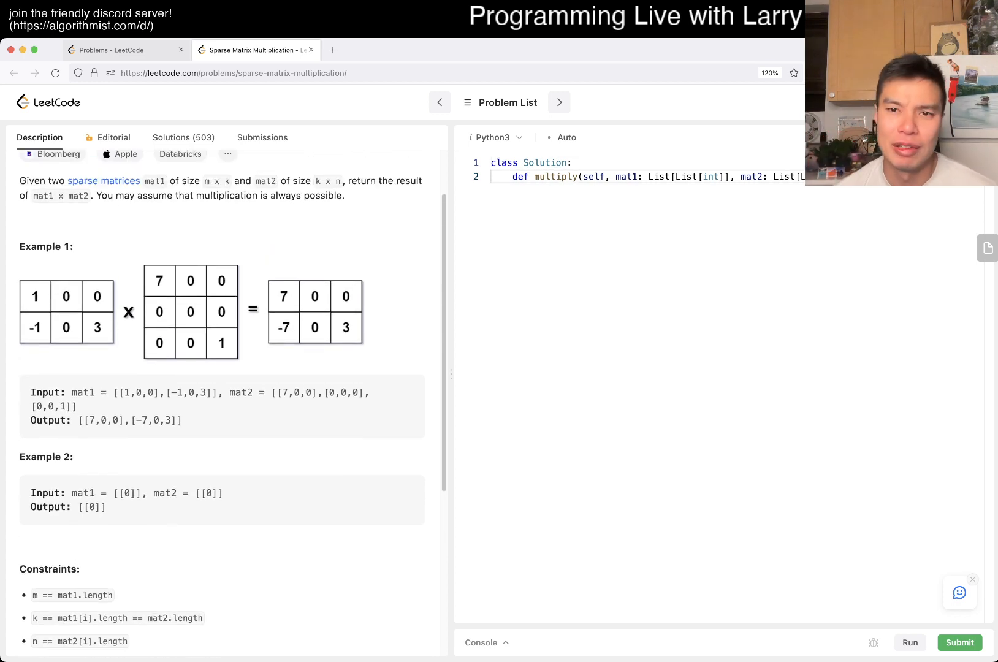
Step: In multiply, add M = len(mat1), K = len(mat1[0]) and N = len(mat2[0])
key("Enter")
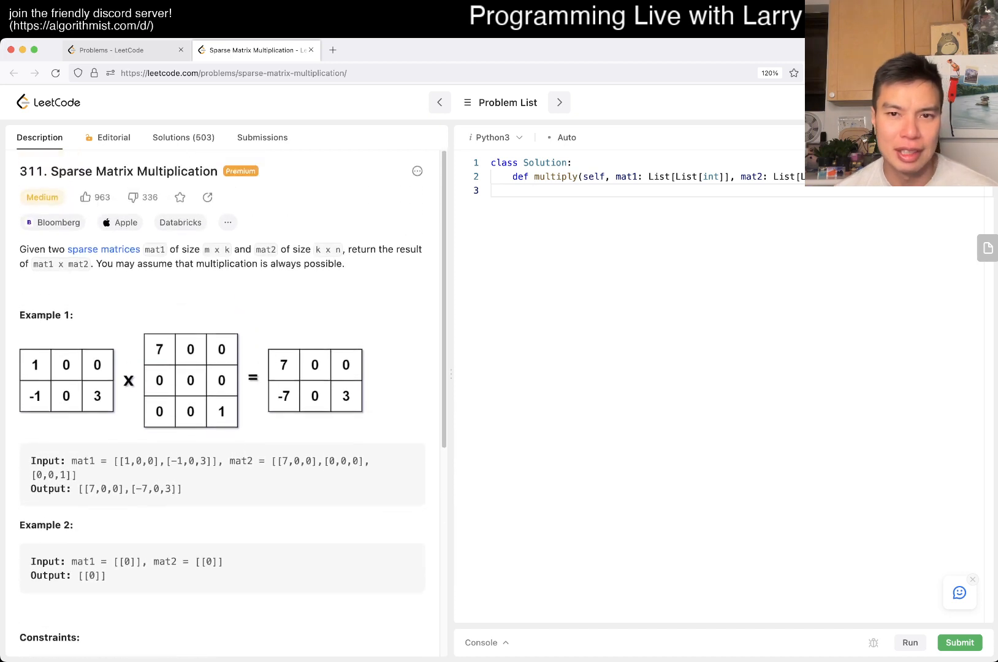
type("M = len(m")
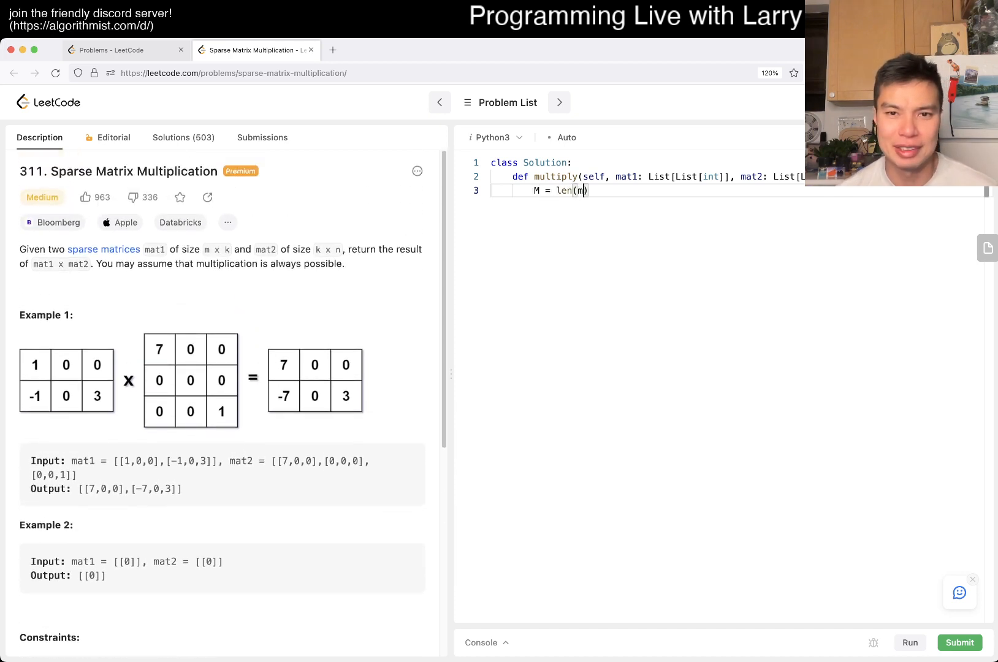
type("at1)")
type("N = l")
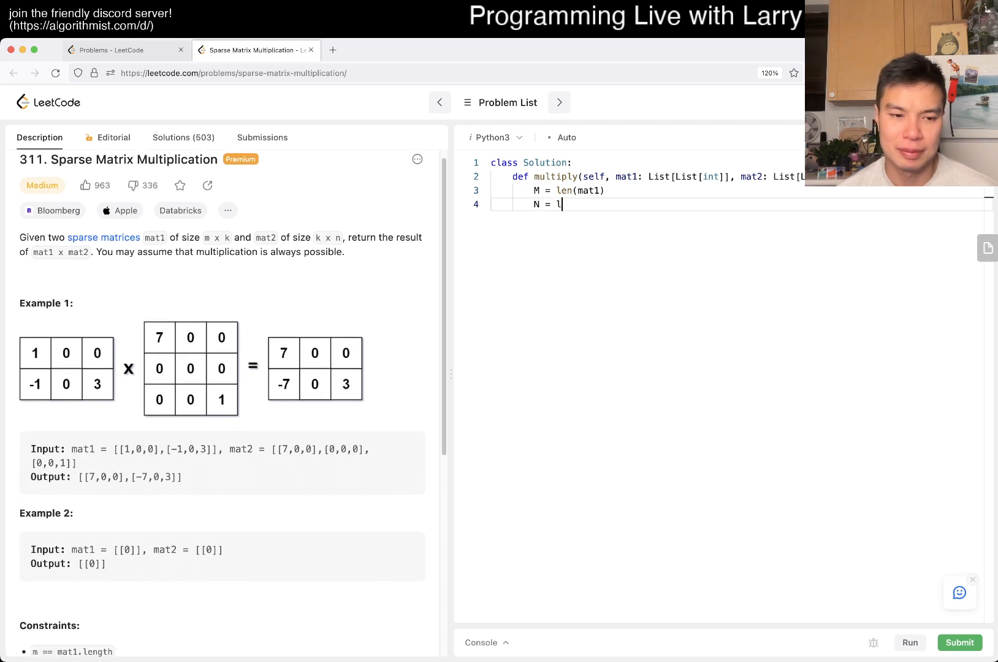
type("en(mat2[0])")
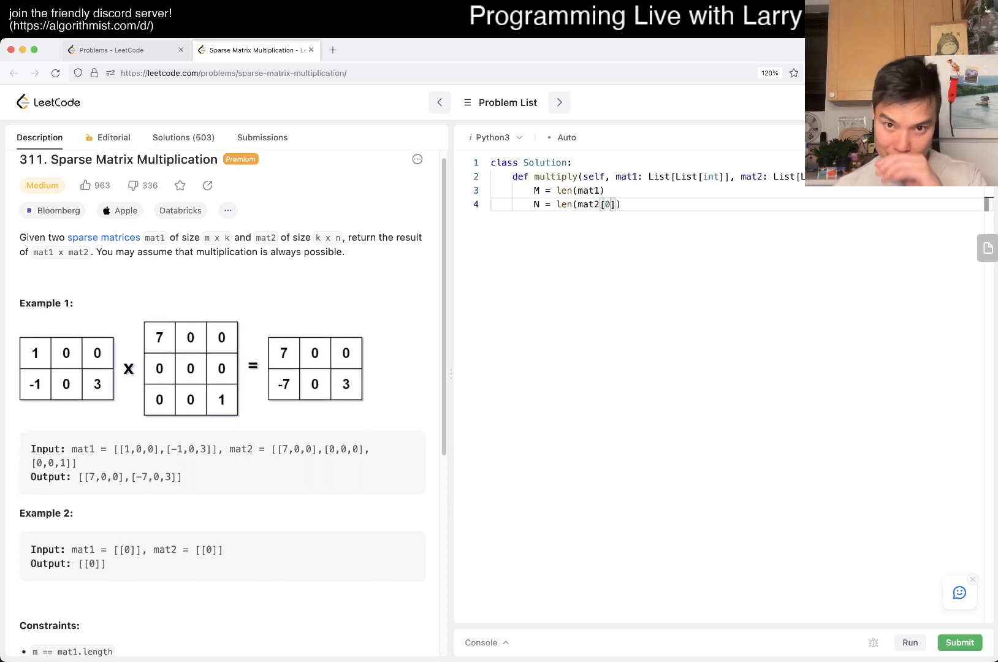
type("K = len(")
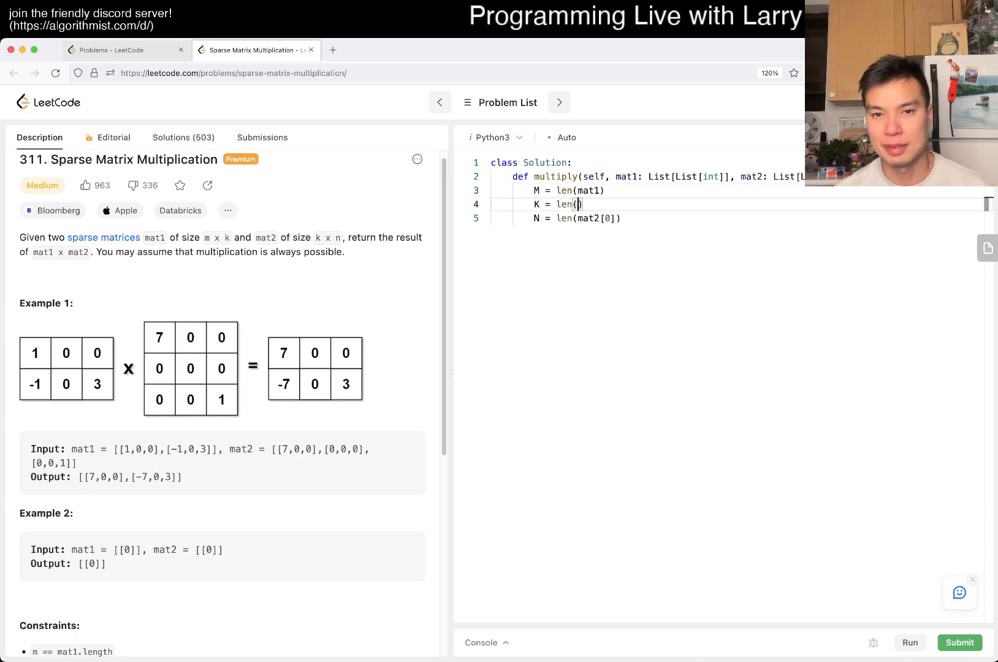
type("mat1[0]")
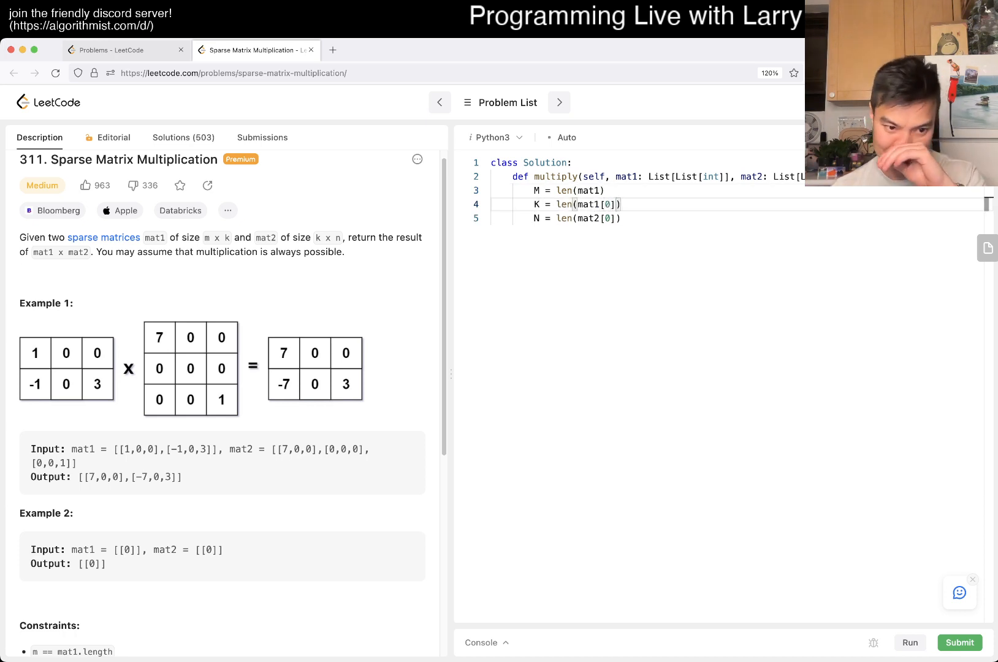
scroll("down", 3)
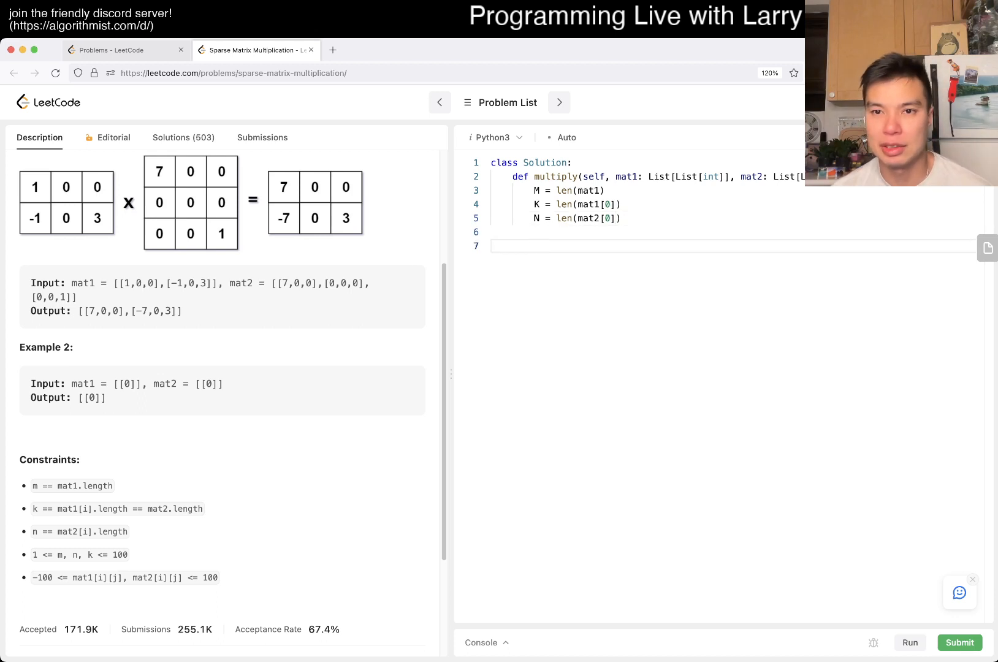
Step: Create ans as an M-by-N grid of zeros and write the outer i and j loops
type("ans = [")
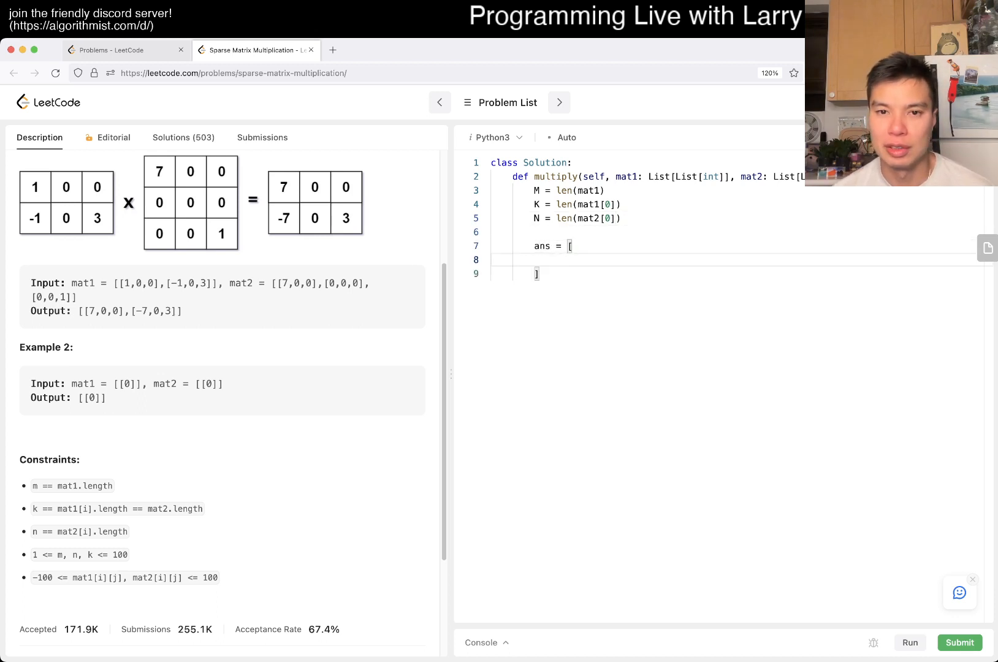
type("0] *")
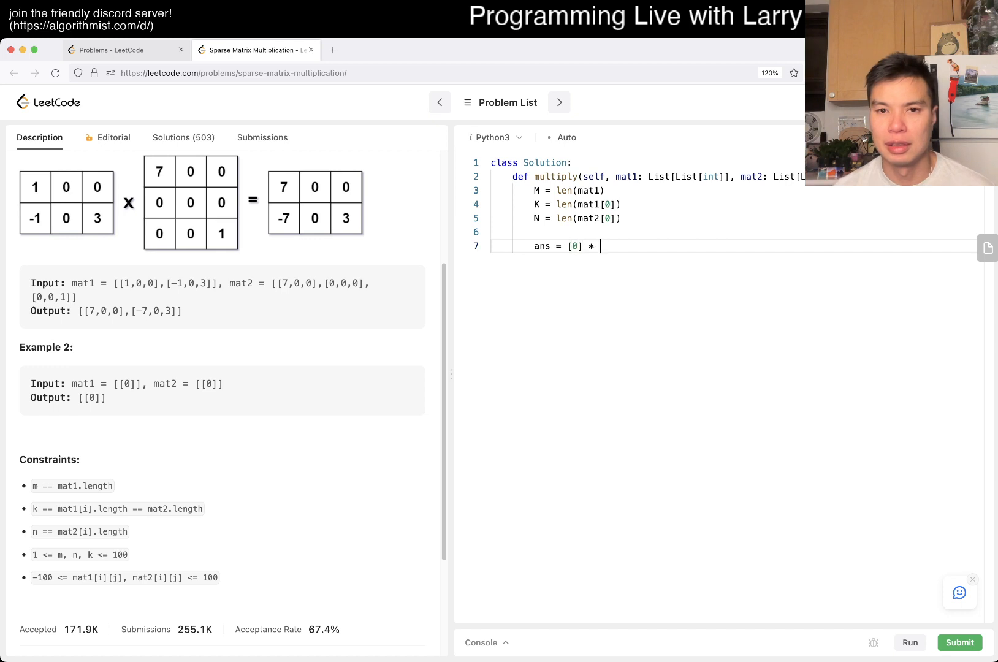
type("N")
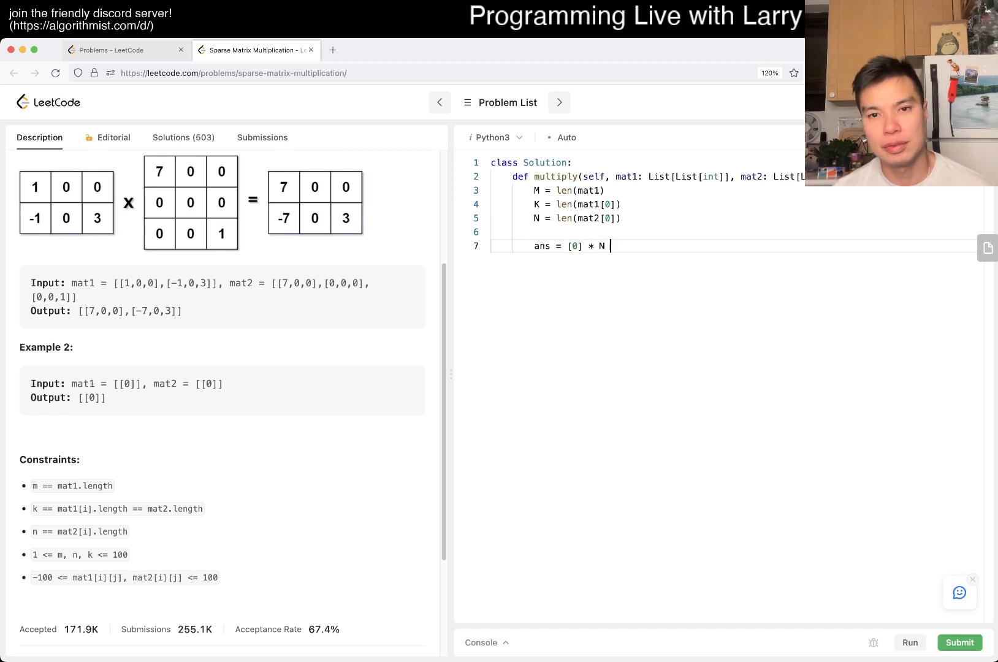
type("for _ in r")
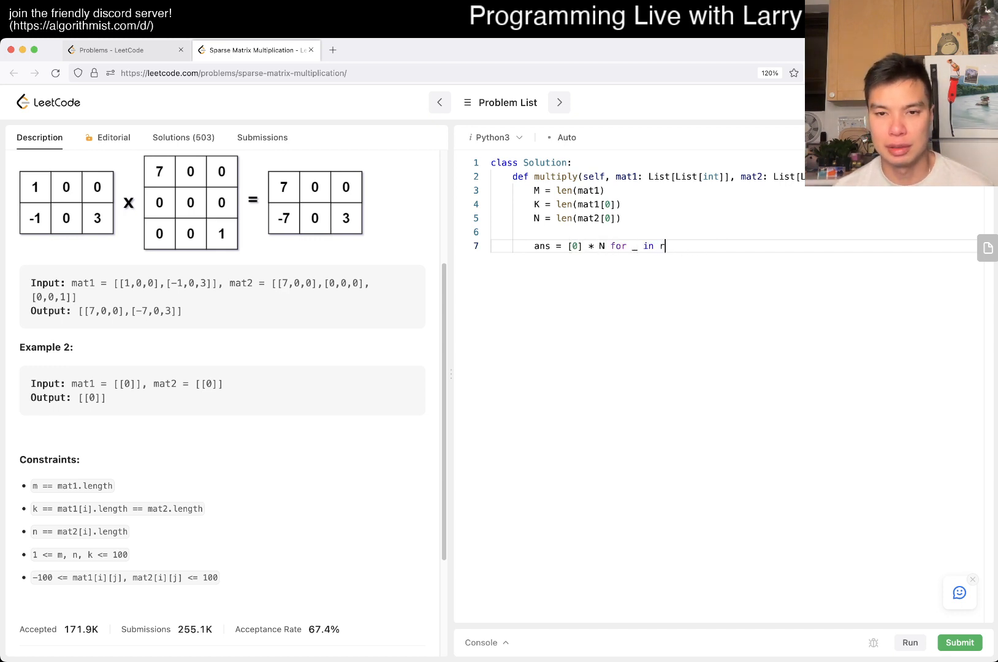
type("range(M)]")
type("return ans")
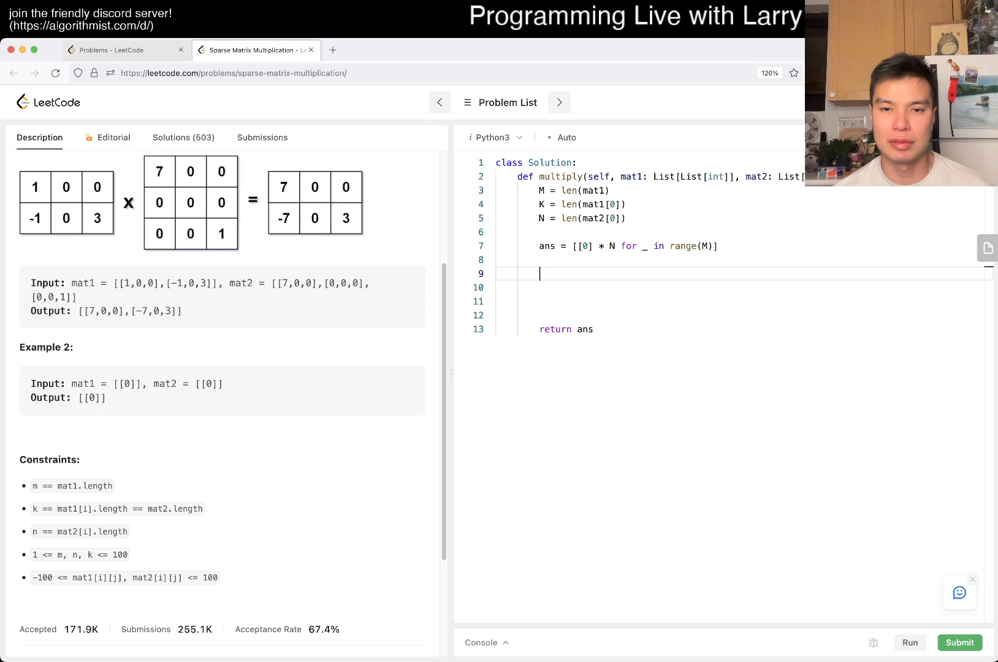
type("for")
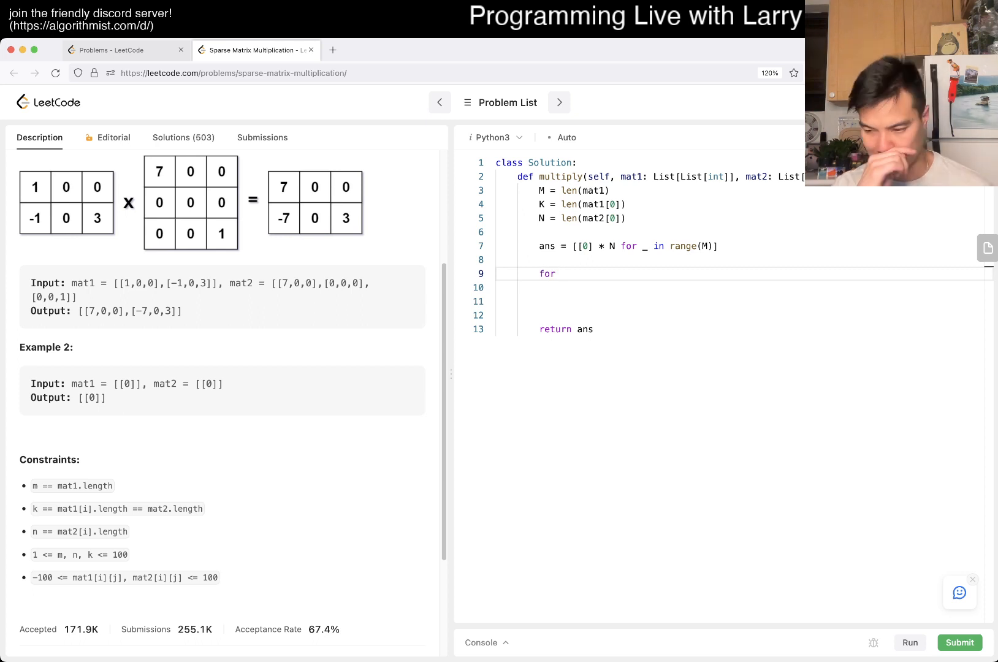
type("i in")
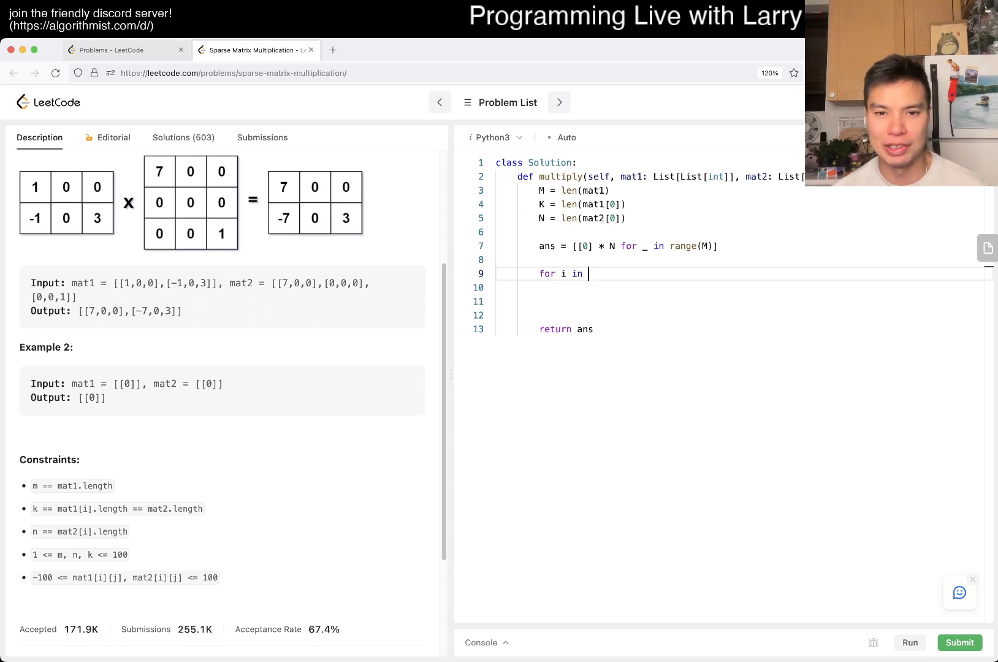
type("range(")
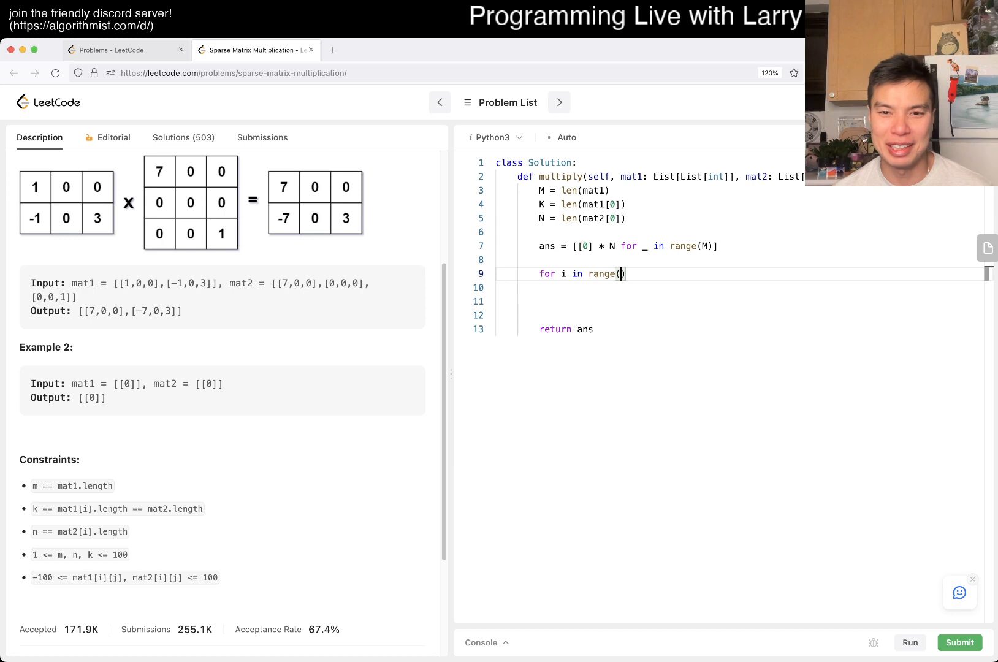
type("M):")
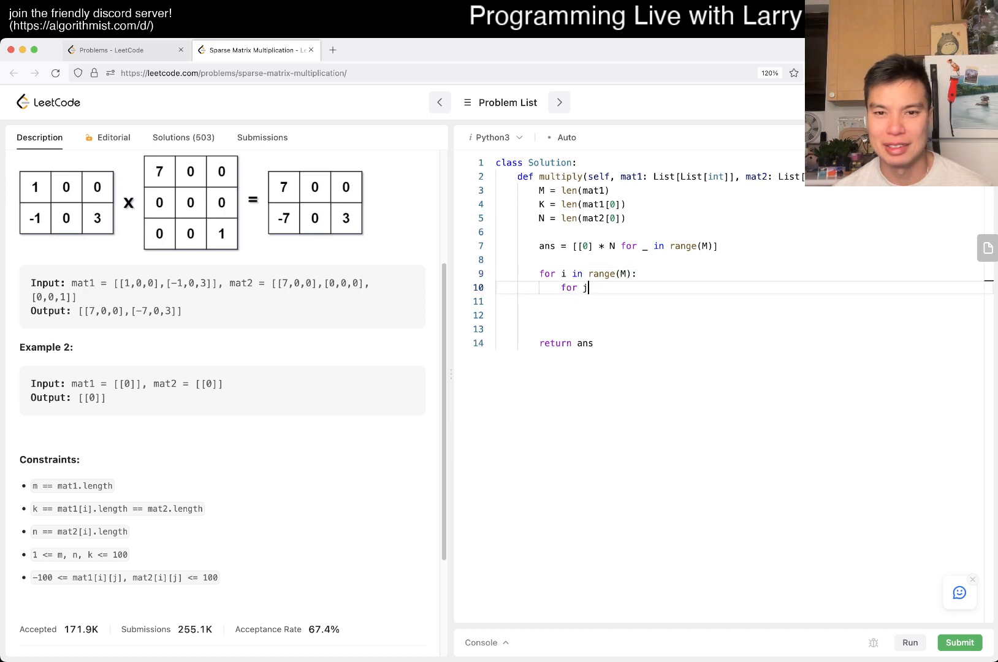
type("in range(K):")
left_click(649, 301)
type("for")
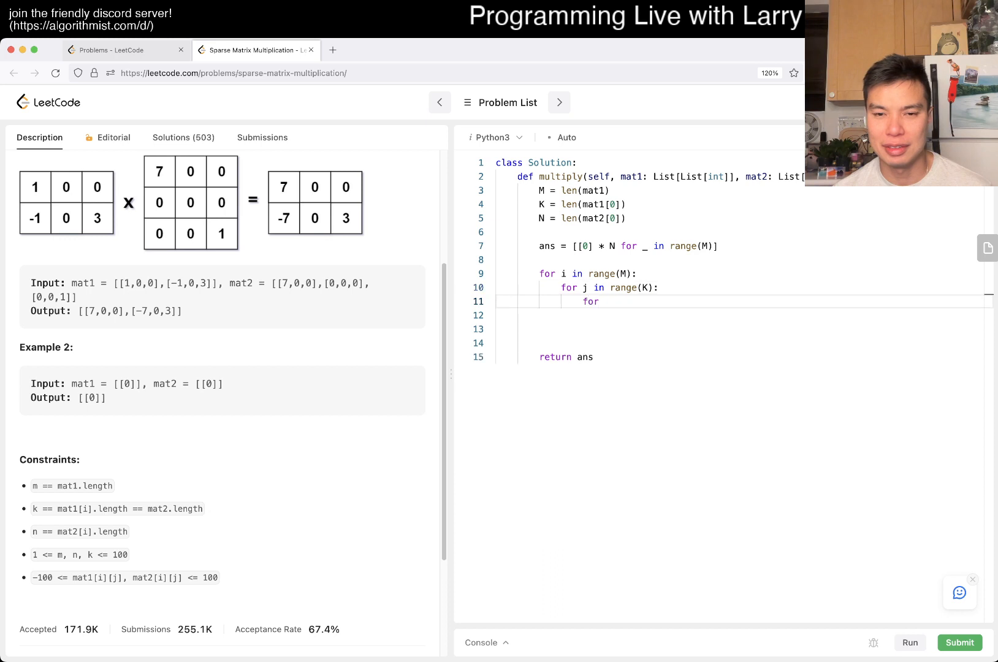
Step: Add the k loop with ans[i][k] += mat1[i][j] * mat2[j][k], remove blank lines, and submit
type("k in range()")
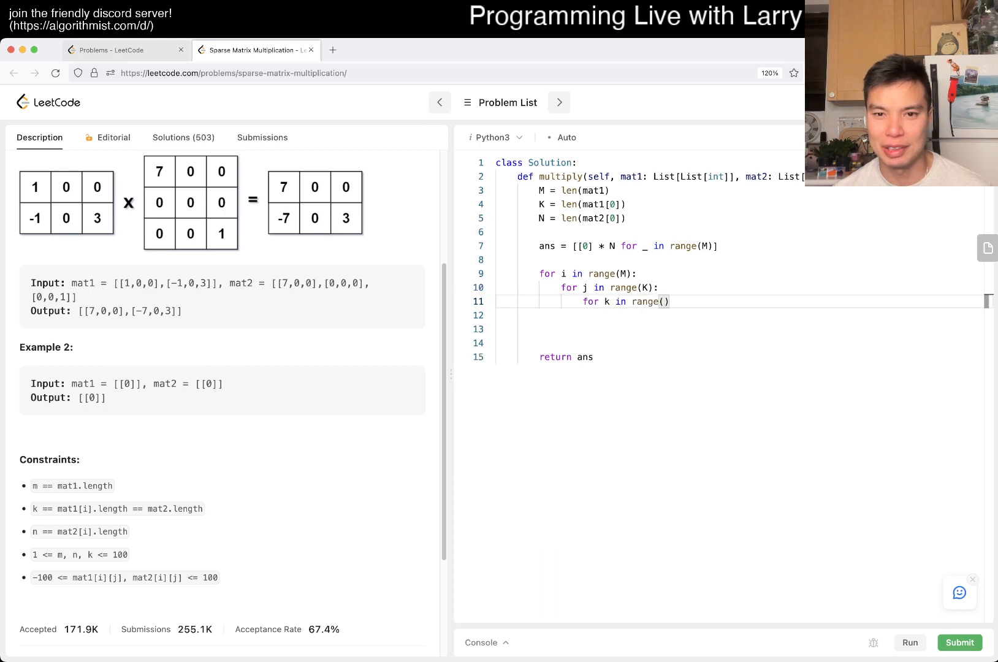
type("N:")
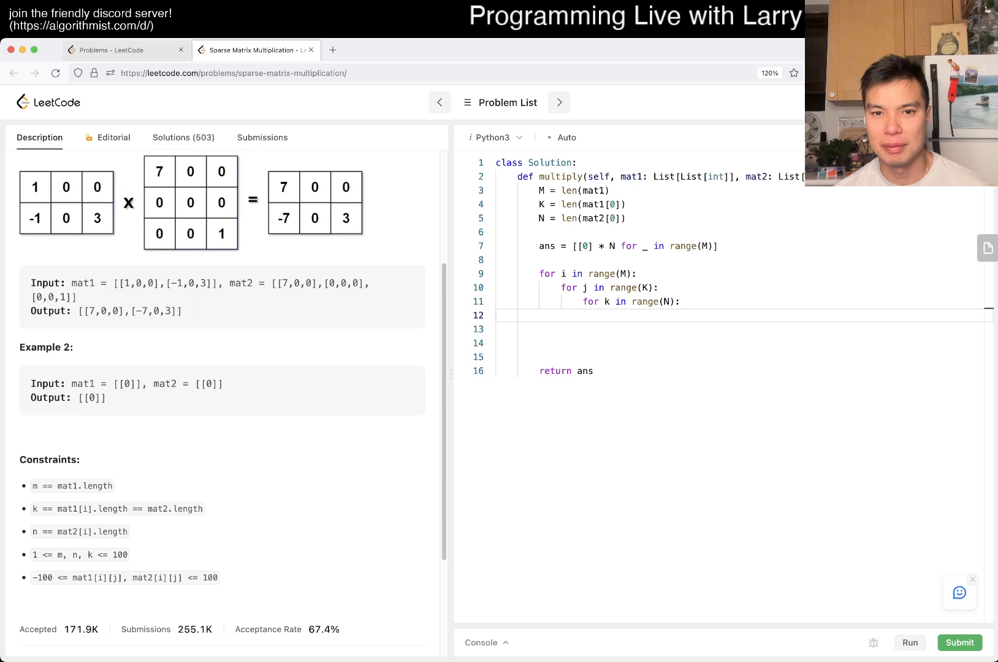
type("ans[]")
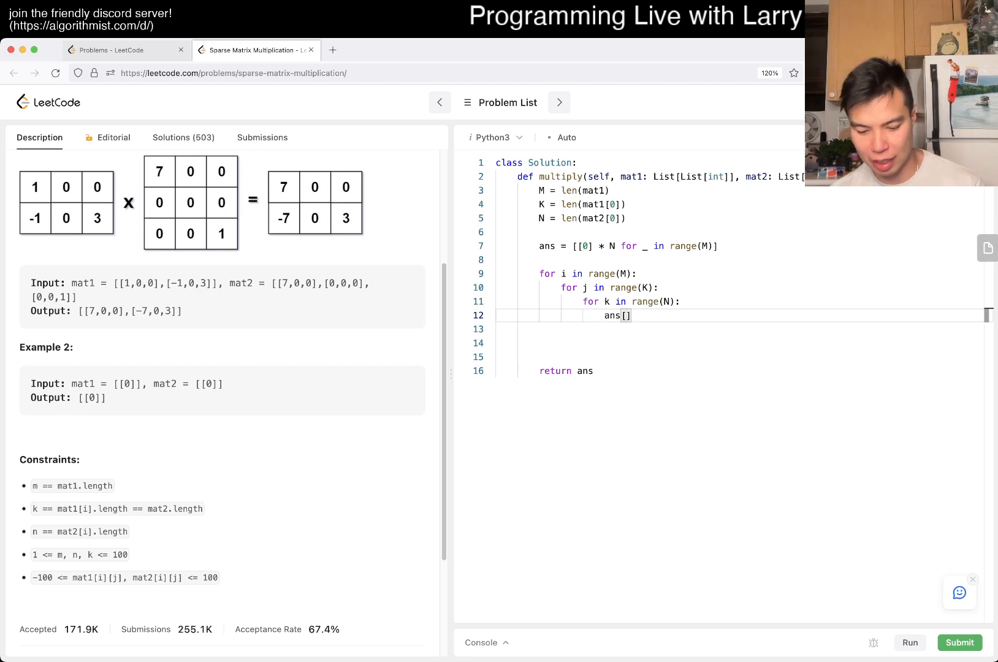
type("i][k] +=")
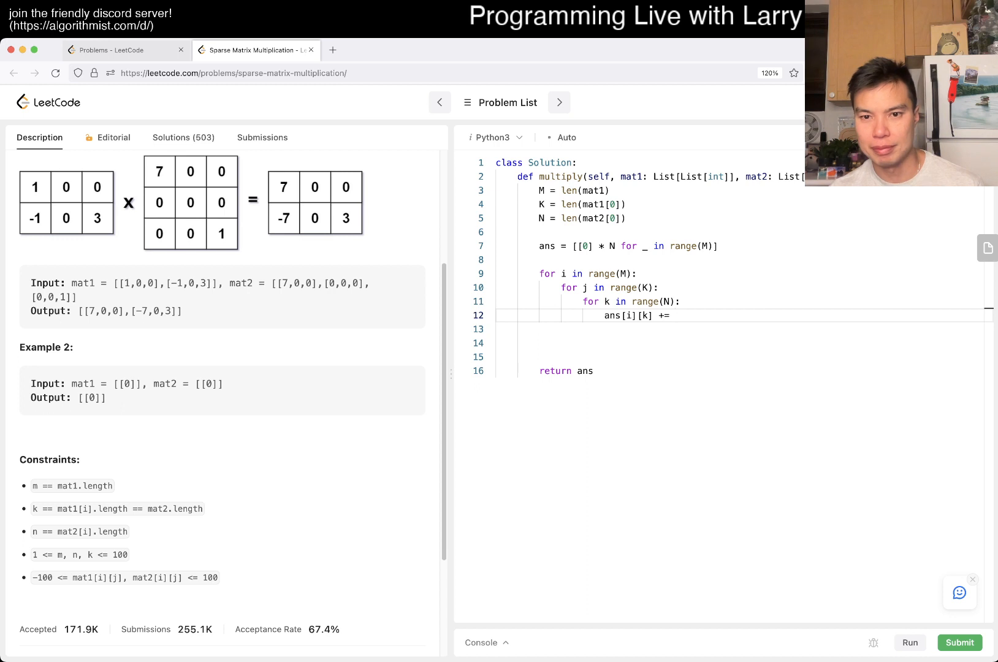
type("mat1[i][j] *")
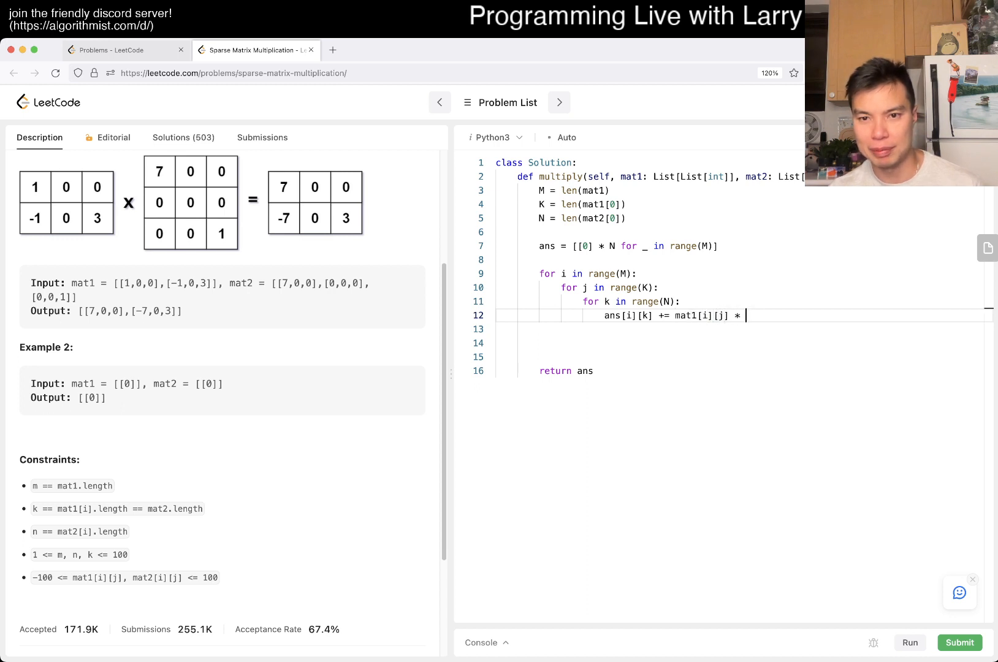
type("mat2[j][k]")
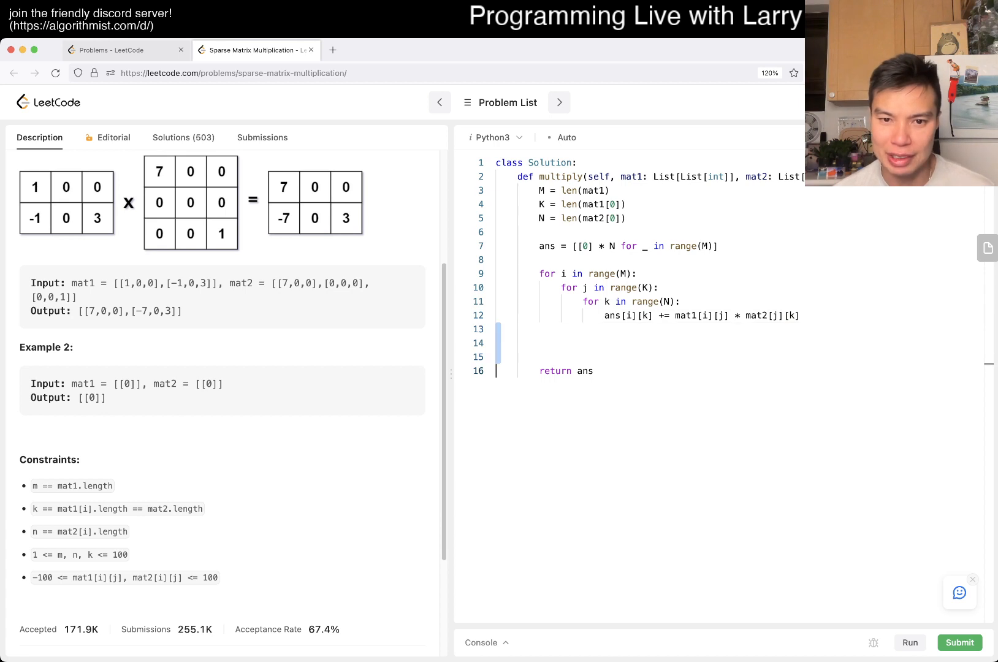
key("Backspace")
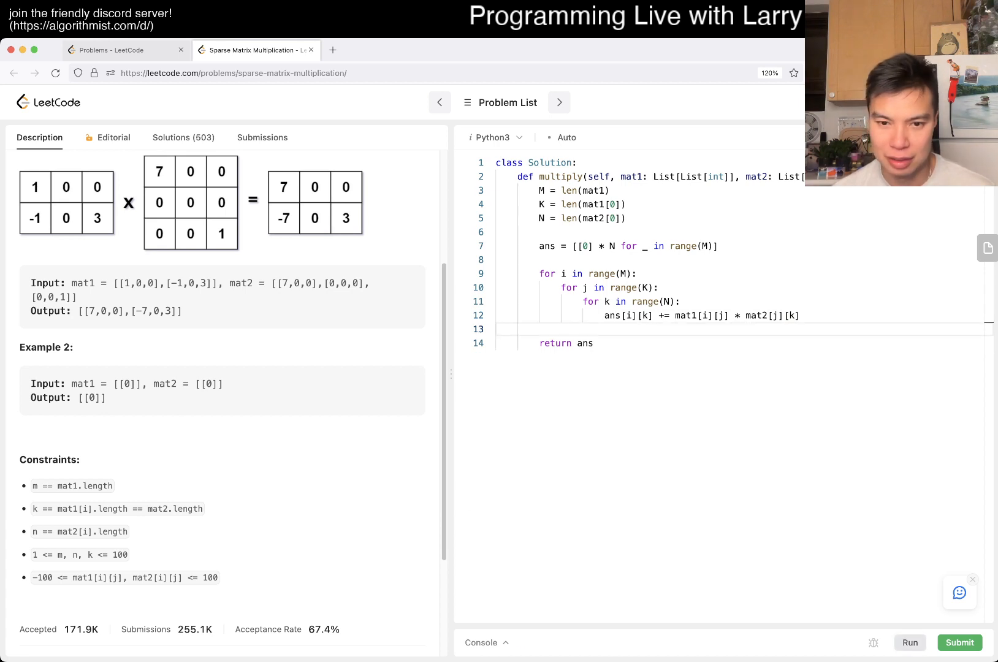
left_click(909, 642)
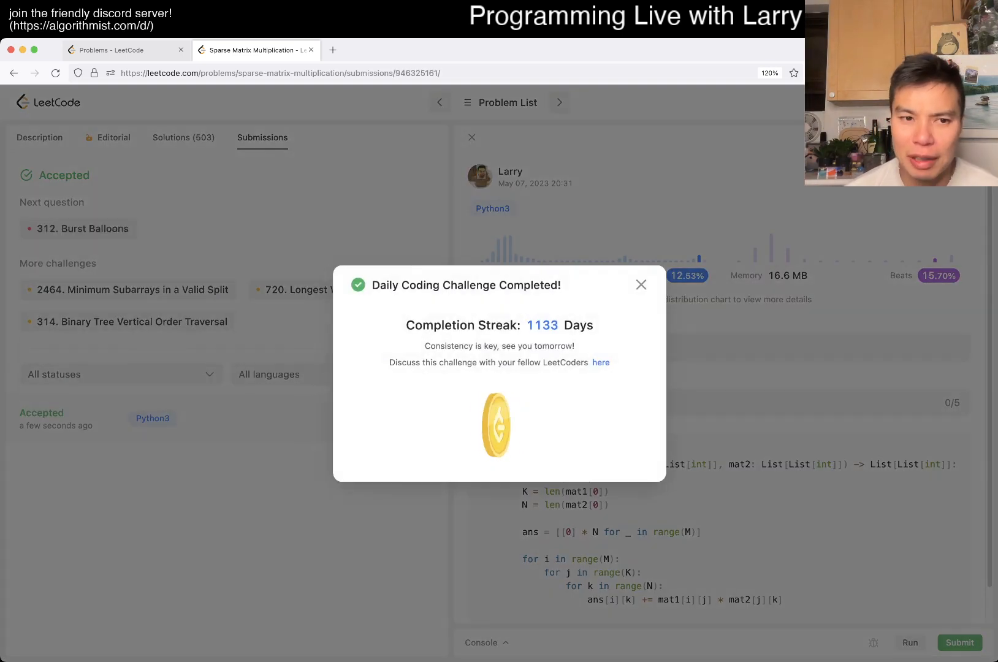
Step: Dismiss the streak popup, review the 192 ms / 16.6 MB submission, and return to Description
left_click(640, 284)
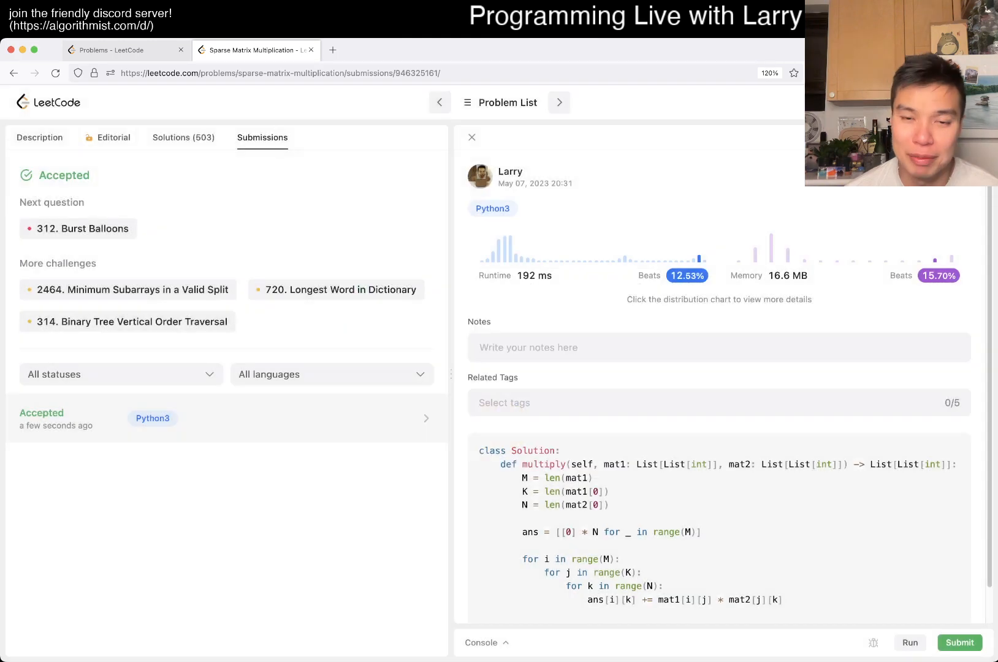
scroll("down", 3)
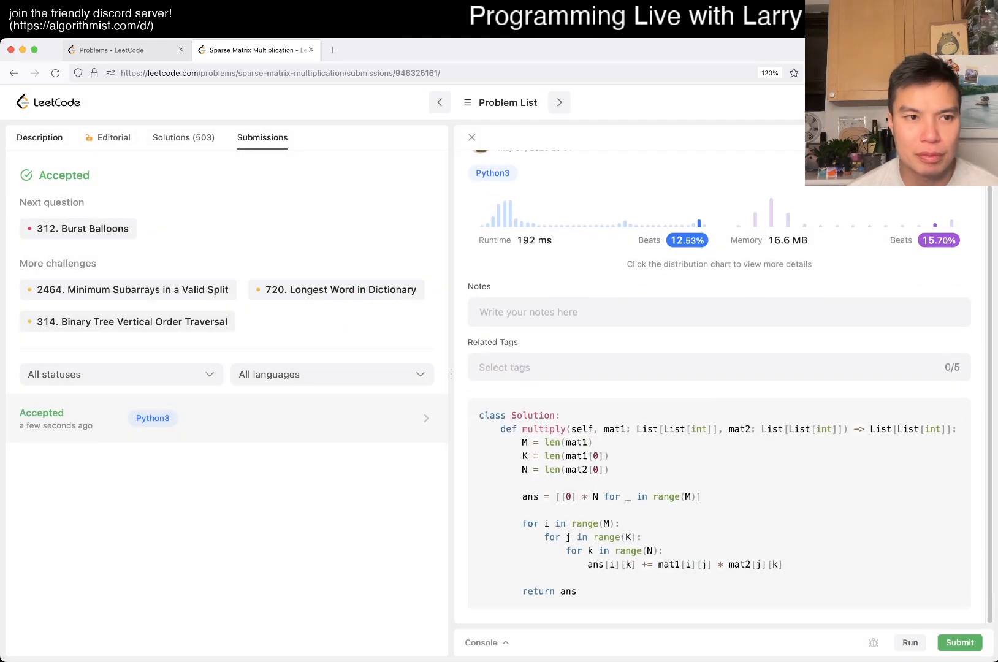
left_click(39, 137)
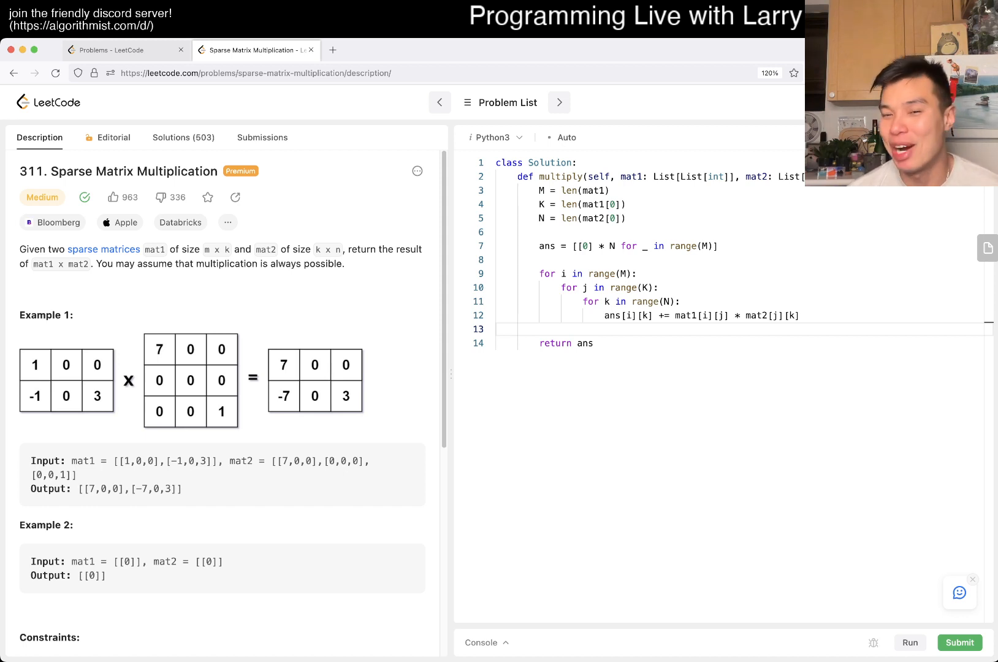
left_click_drag(580, 301, 800, 315)
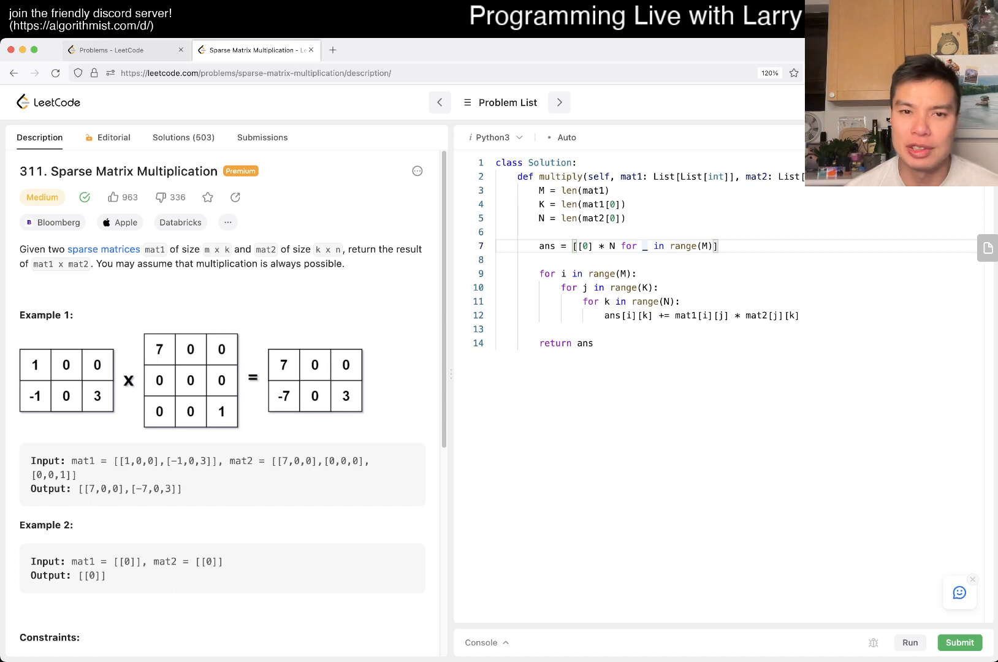
left_click(959, 642)
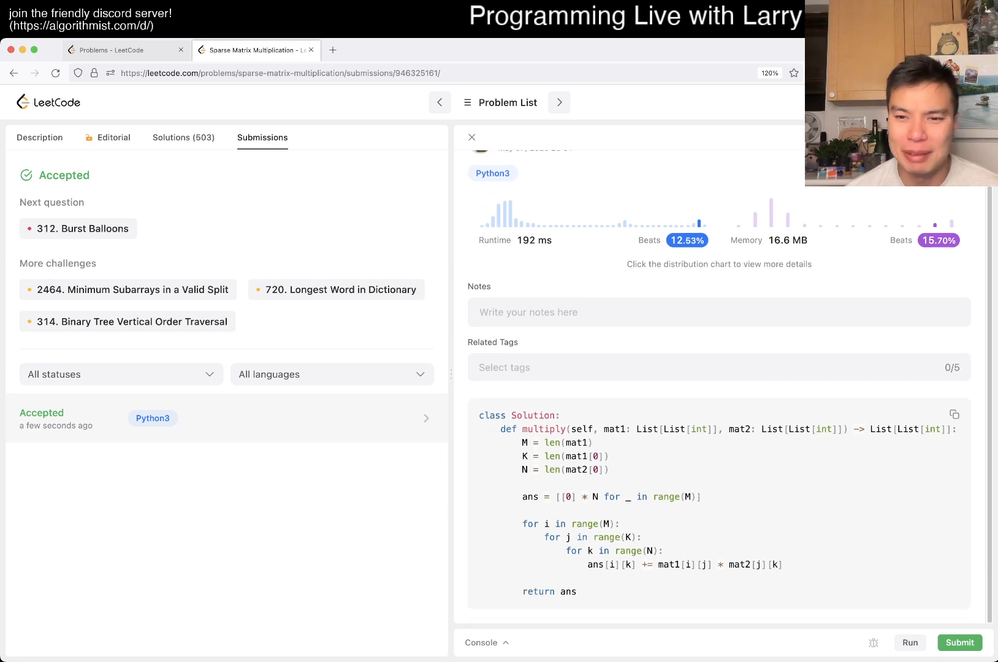
left_click_drag(539, 536, 784, 565)
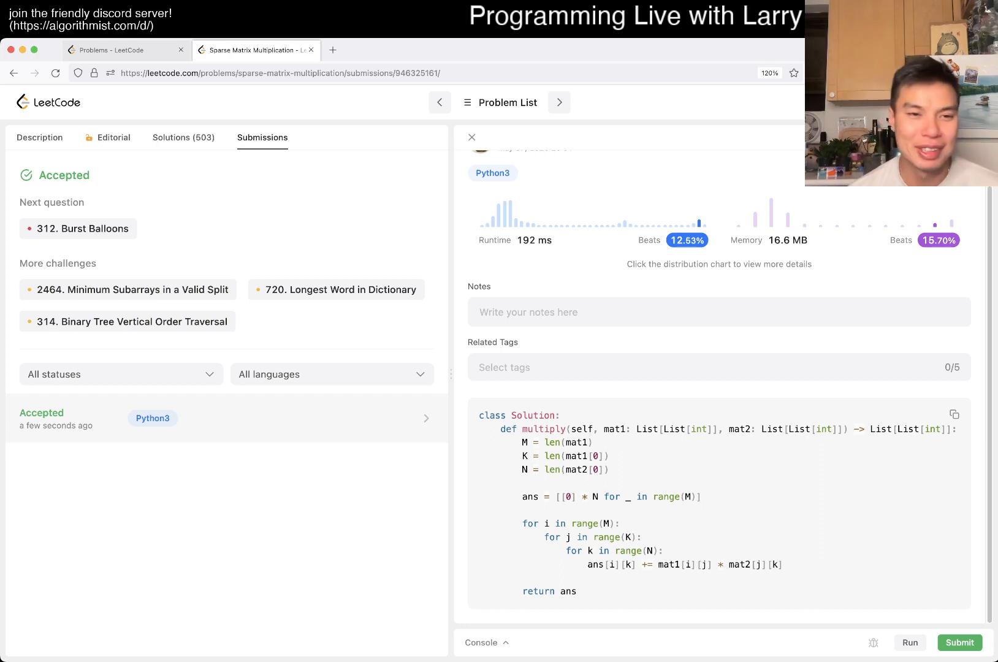
left_click(39, 137)
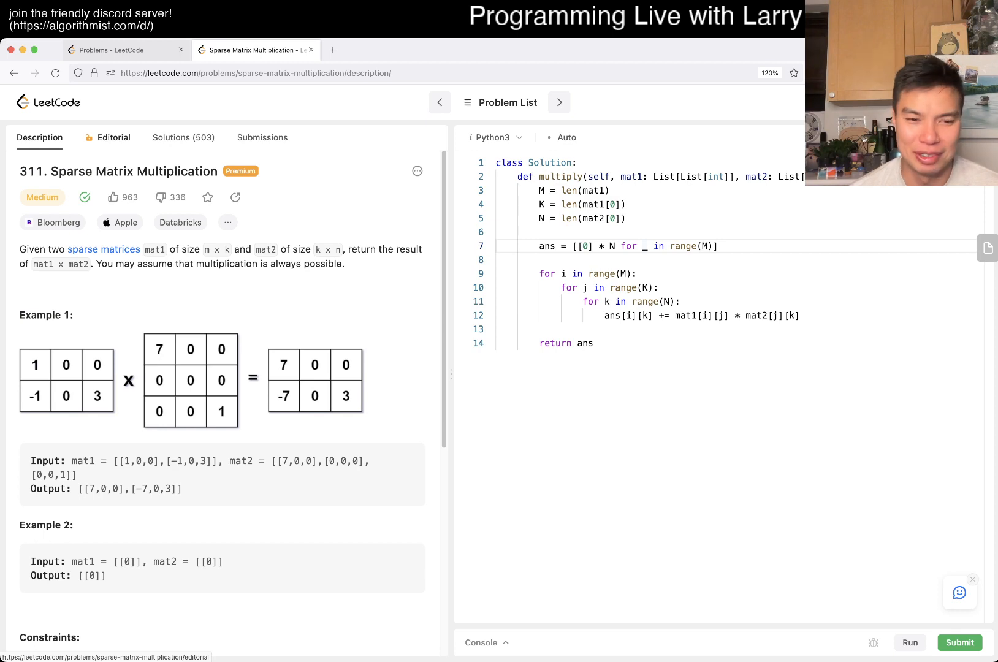
Step: Scroll through the Editorial's approaches down to the reader comments
left_click(114, 138)
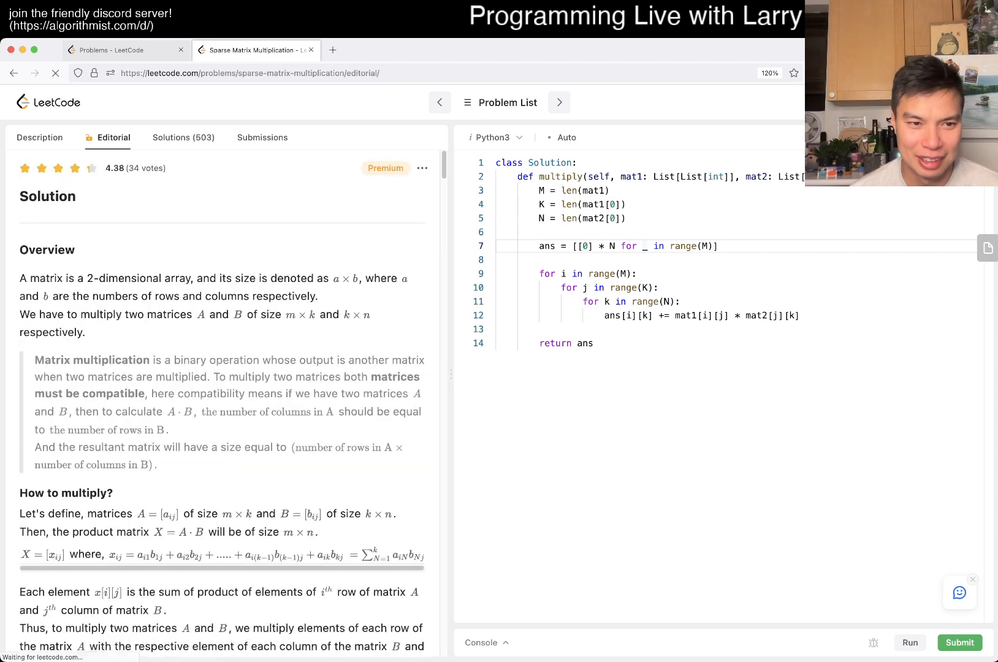
scroll("down", 3)
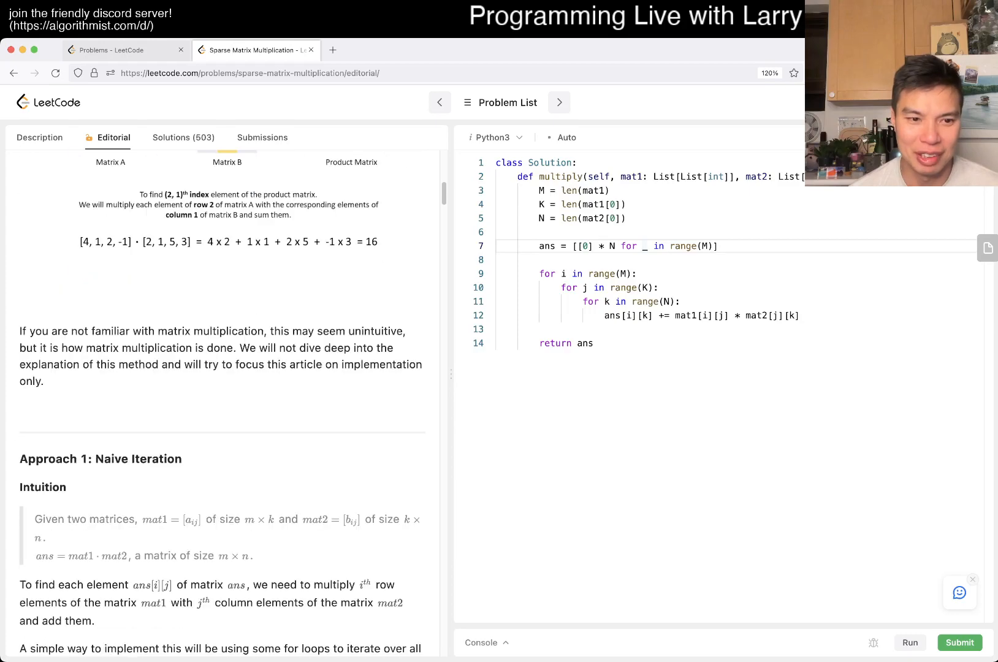
scroll("down", 3)
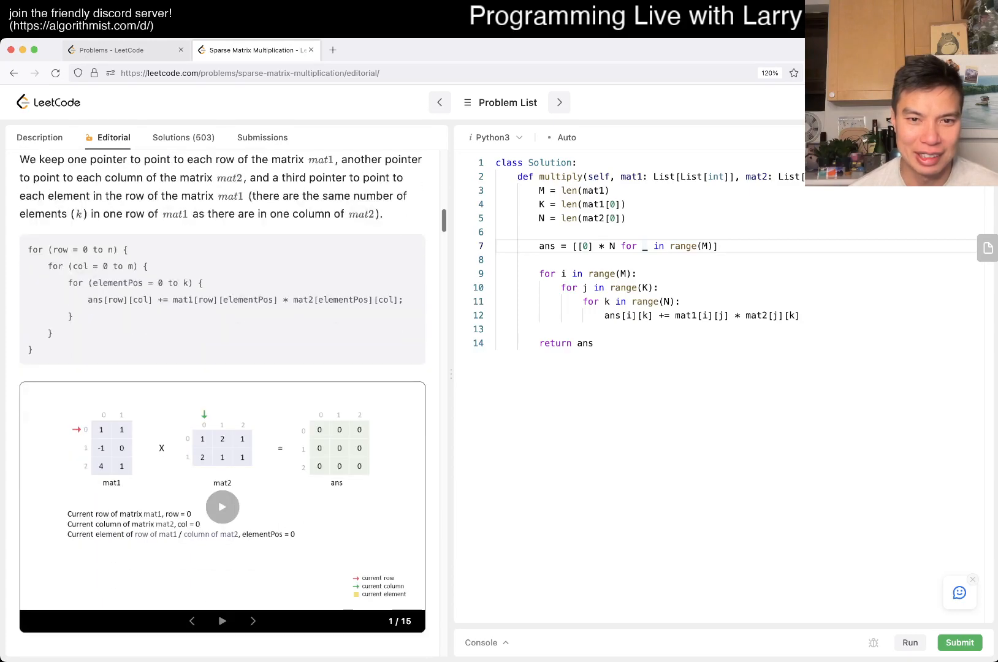
scroll("down", 3)
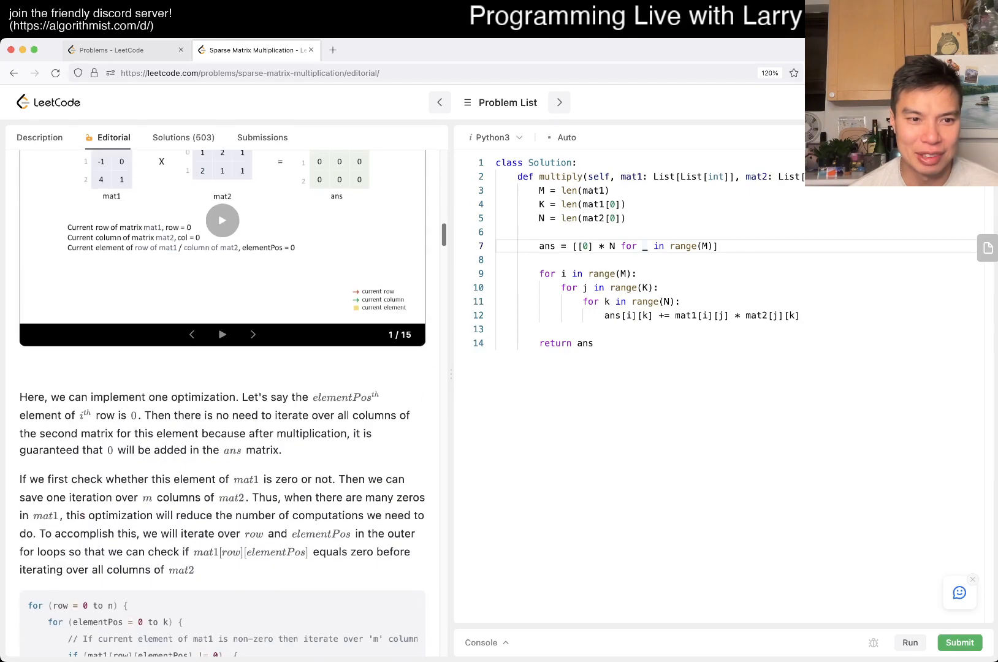
scroll("down", 3)
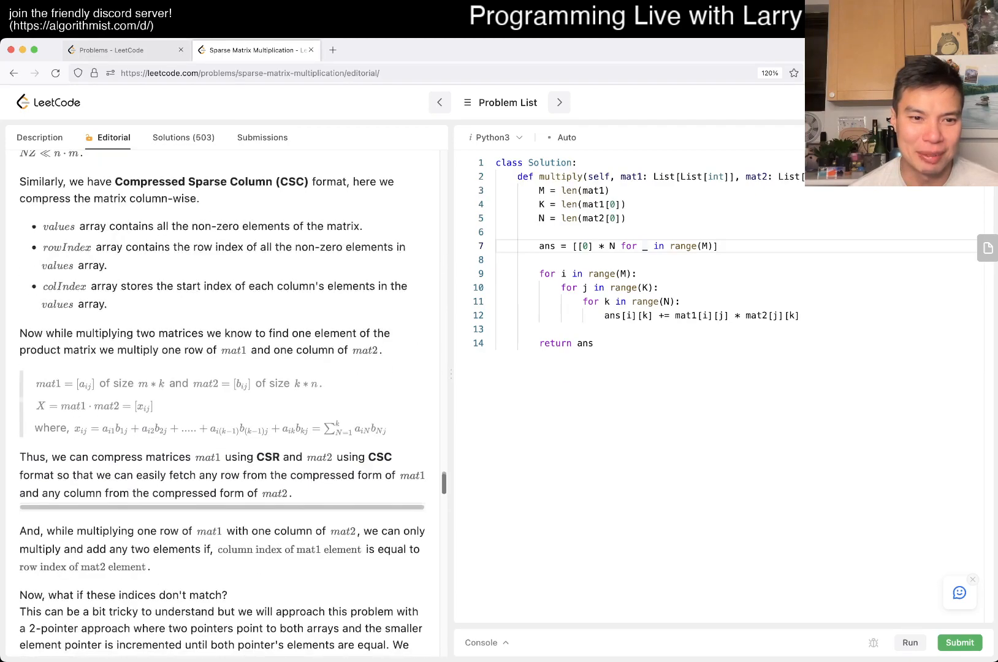
scroll("down", 3)
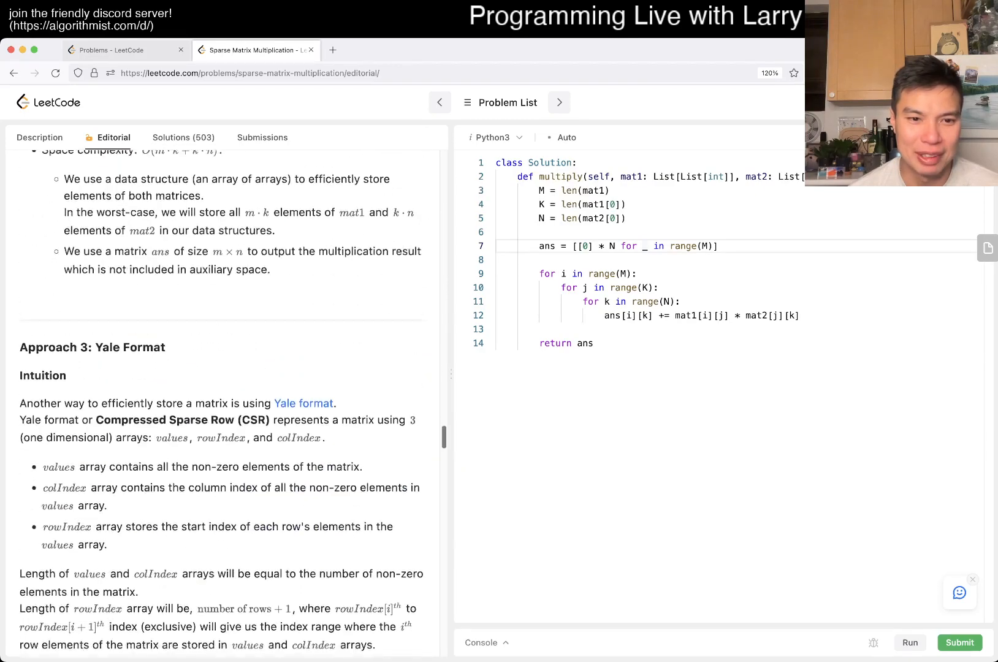
scroll("down", 3)
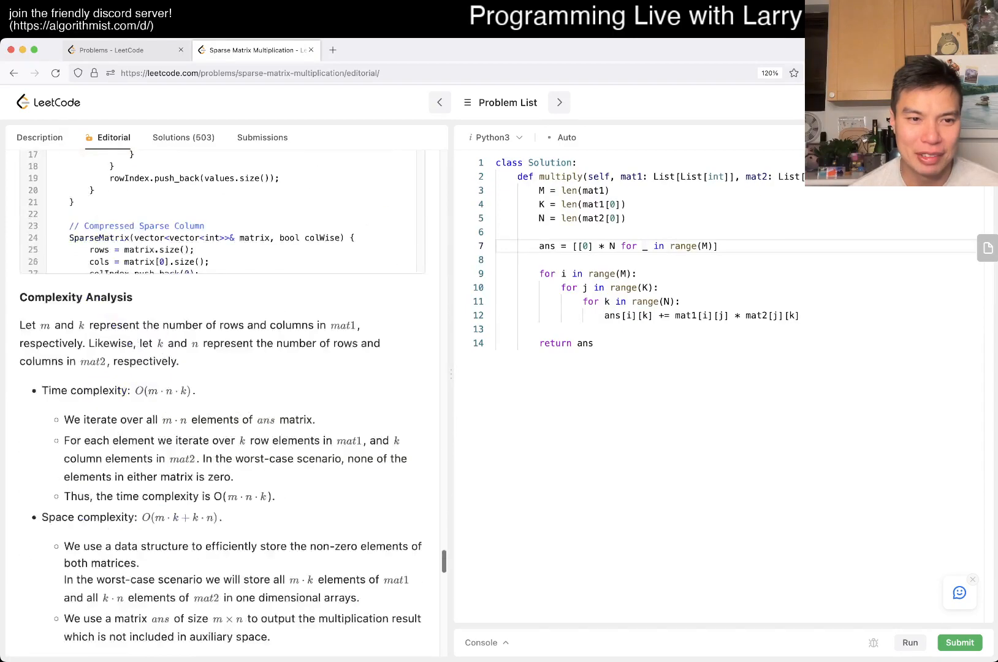
scroll("down", 3)
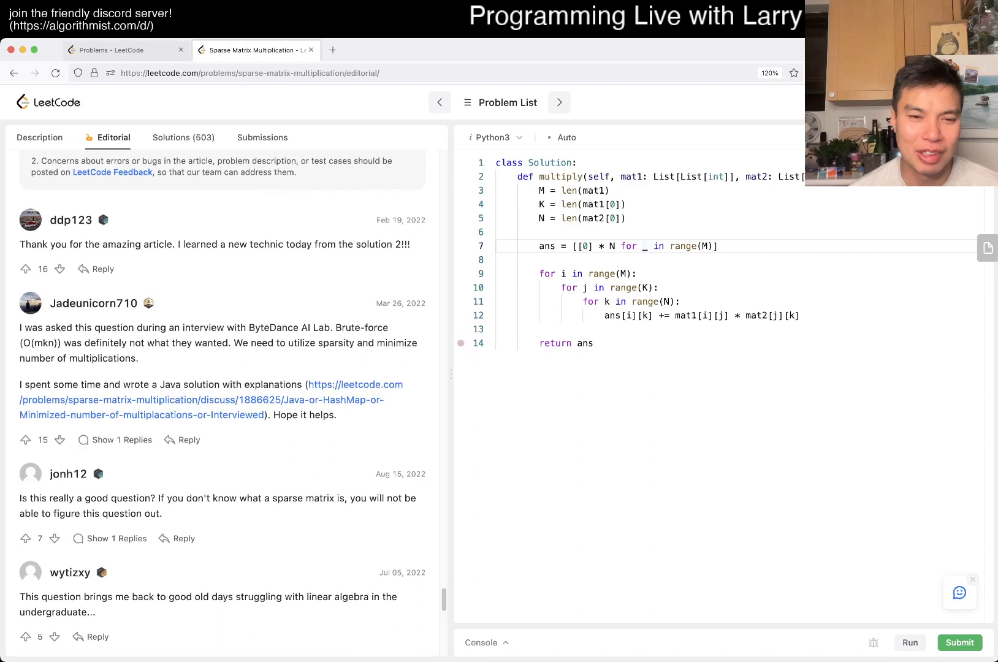
Step: Review Approach 3: Yale Format in the Editorial, then return to the Description tab
left_click_drag(19, 498, 162, 513)
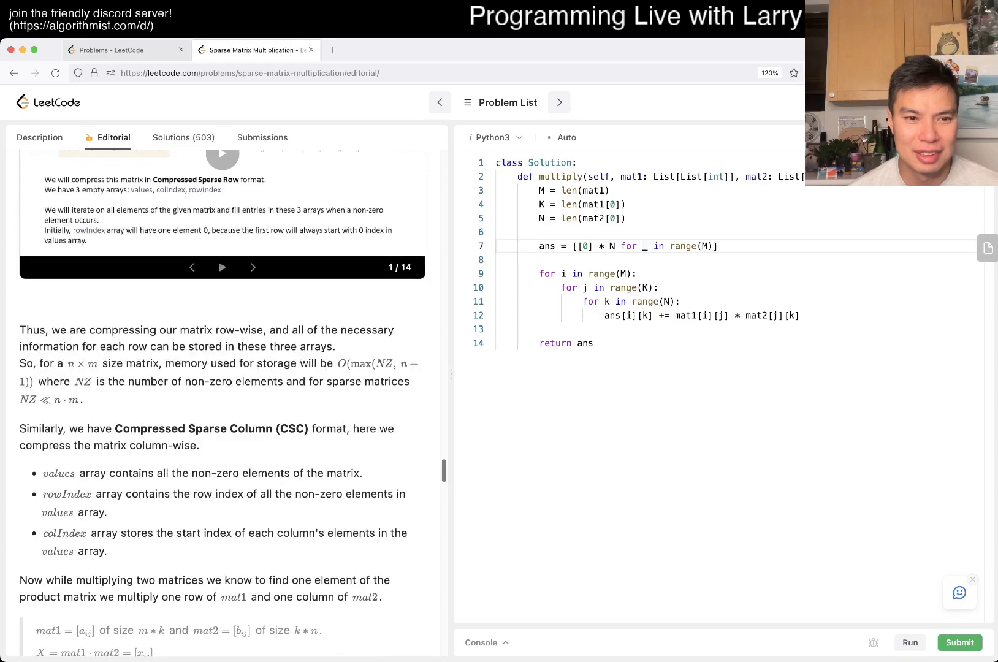
scroll("down", 3)
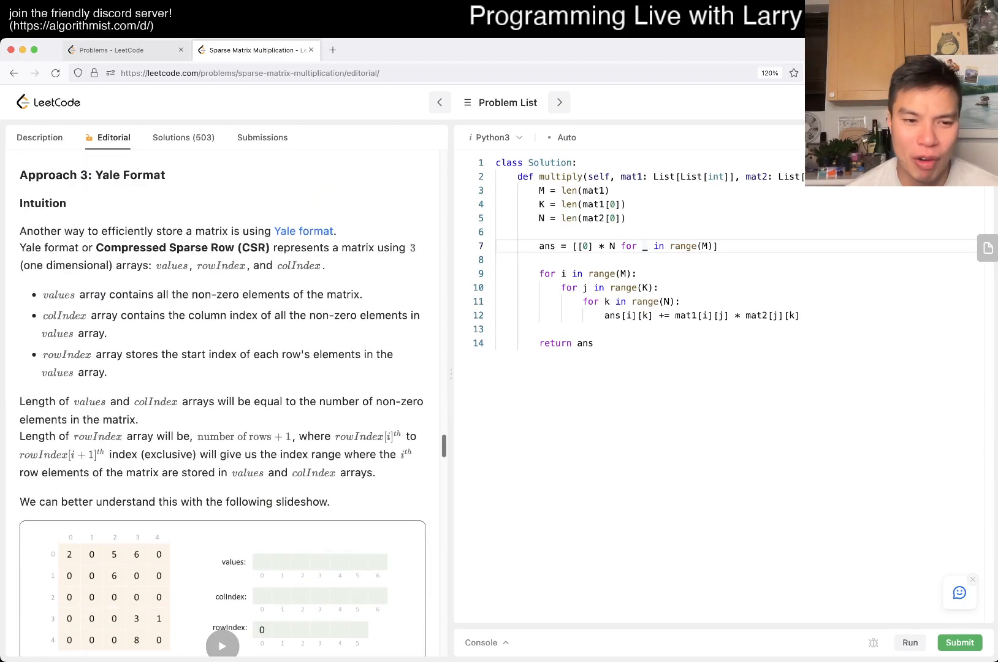
scroll("down", 3)
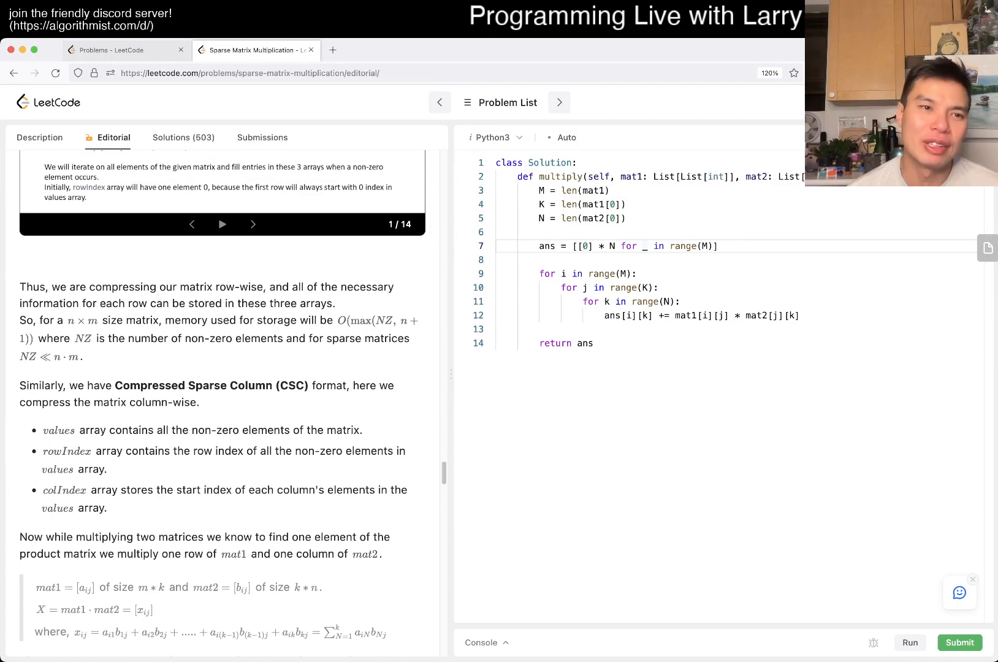
left_click(39, 138)
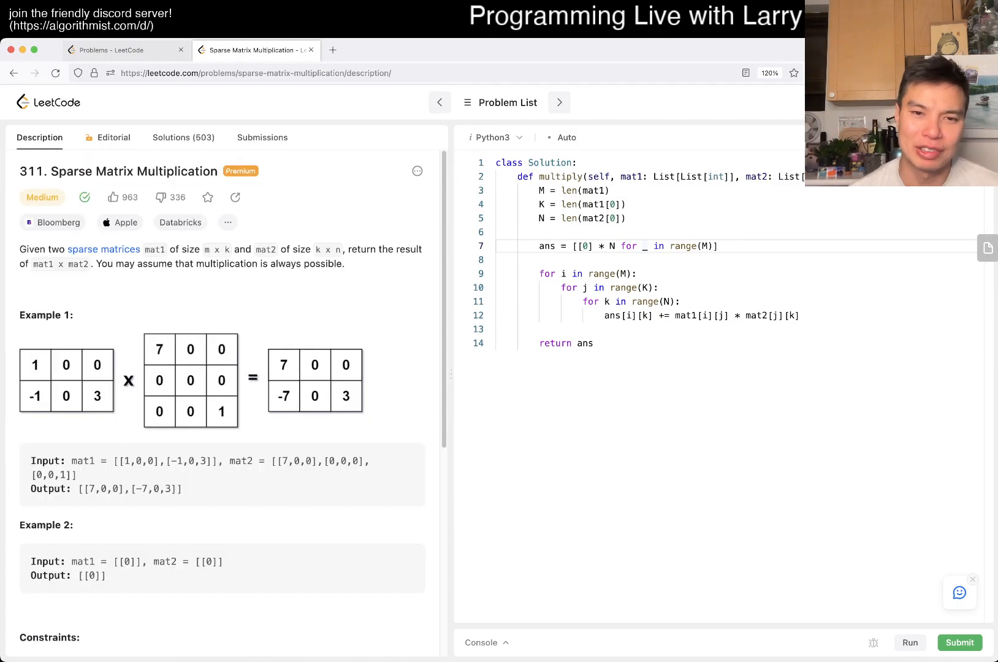